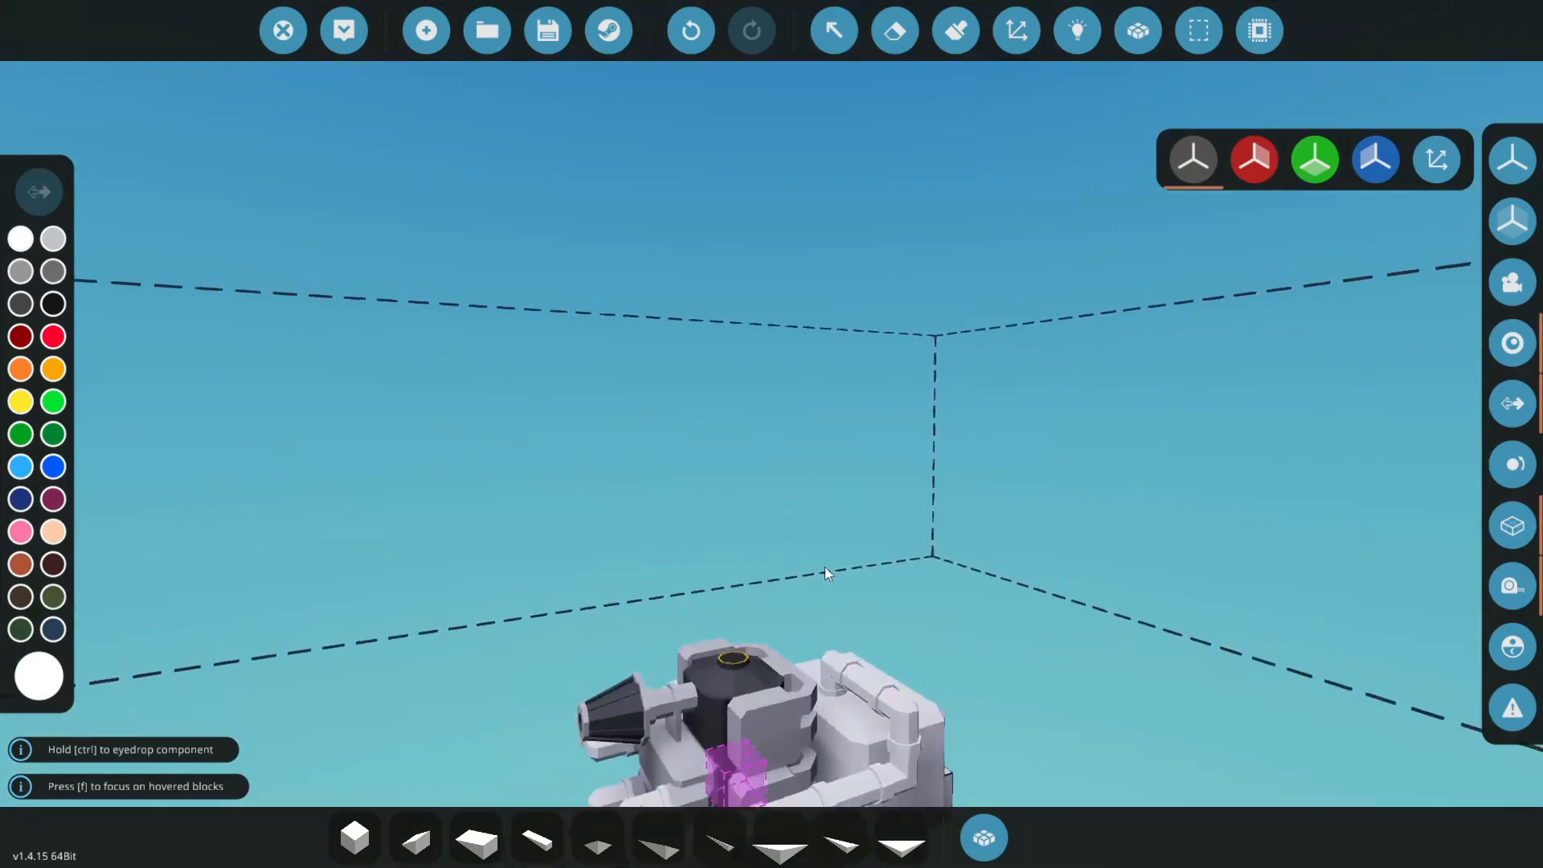
- Place the engine with its exhaust stack on the white block floor
left_click(1137, 31)
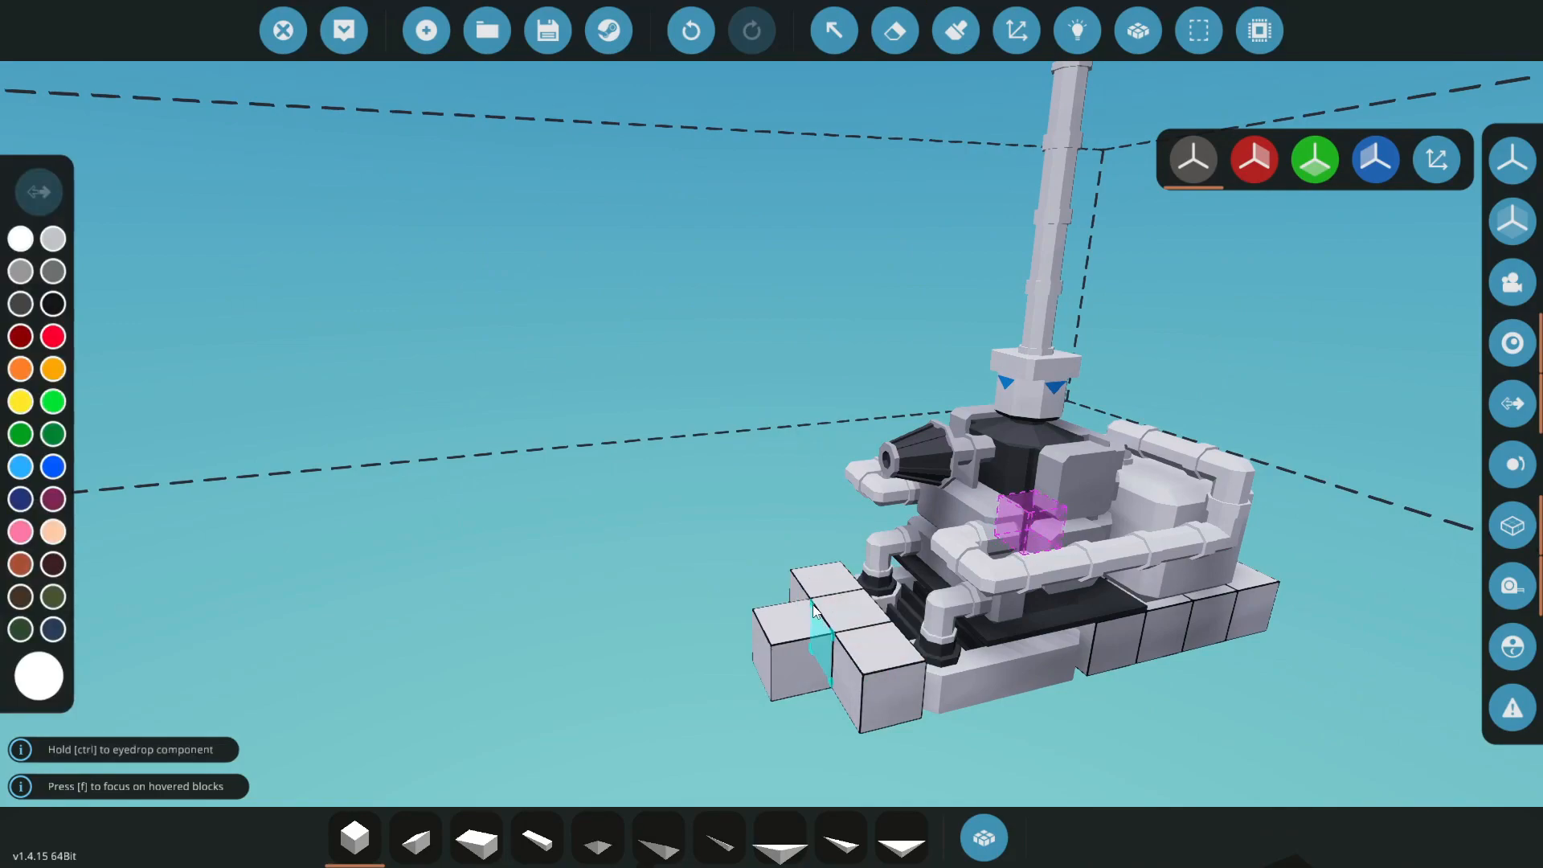
- Extend the block floor forward and add a pilot seat in front of the engine
left_click(812, 615)
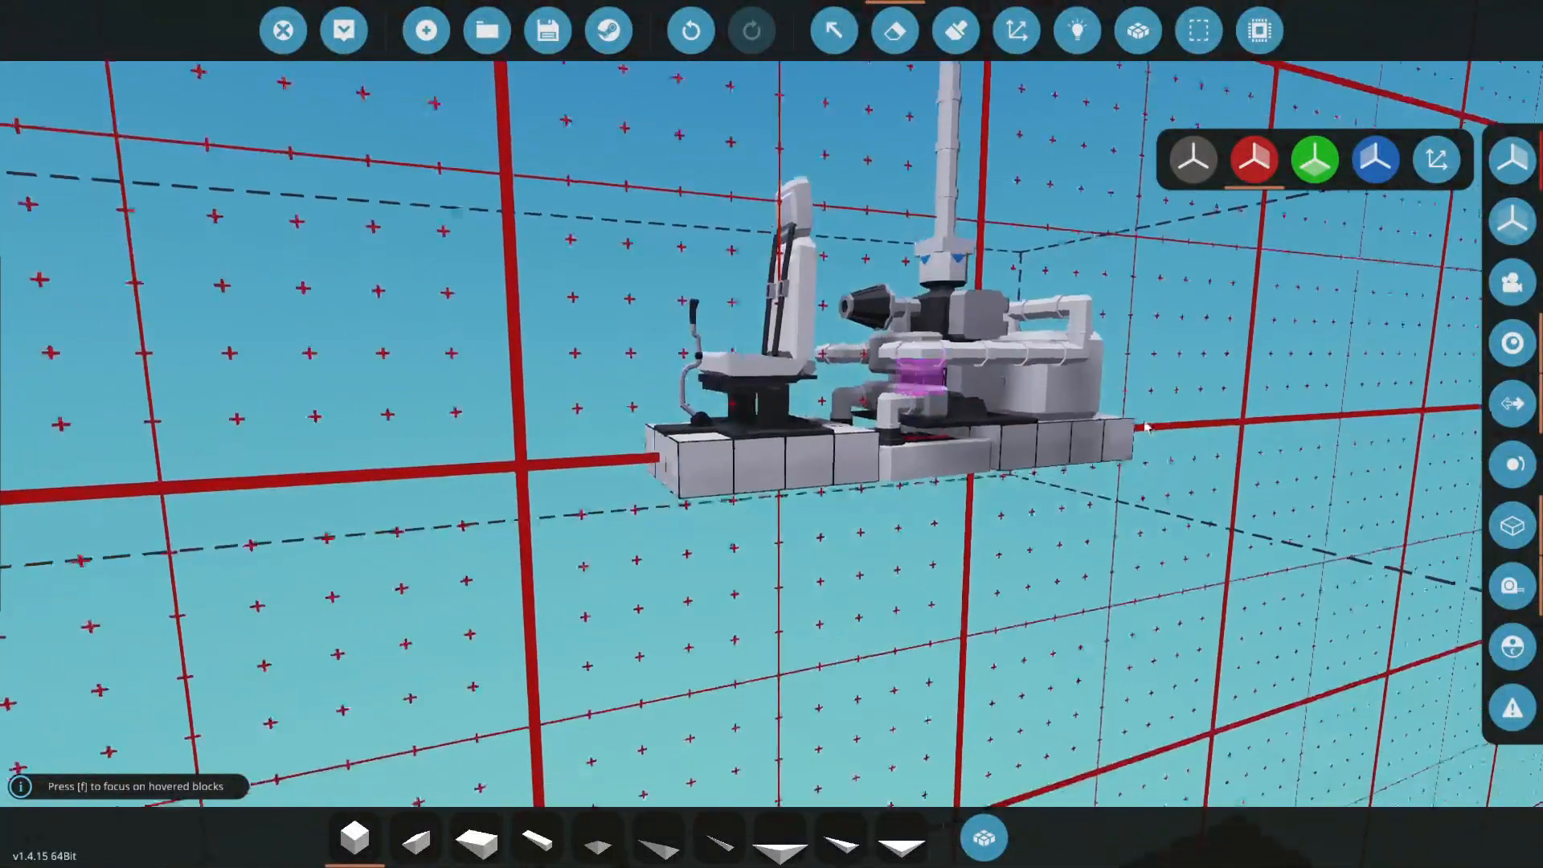
left_click(953, 29)
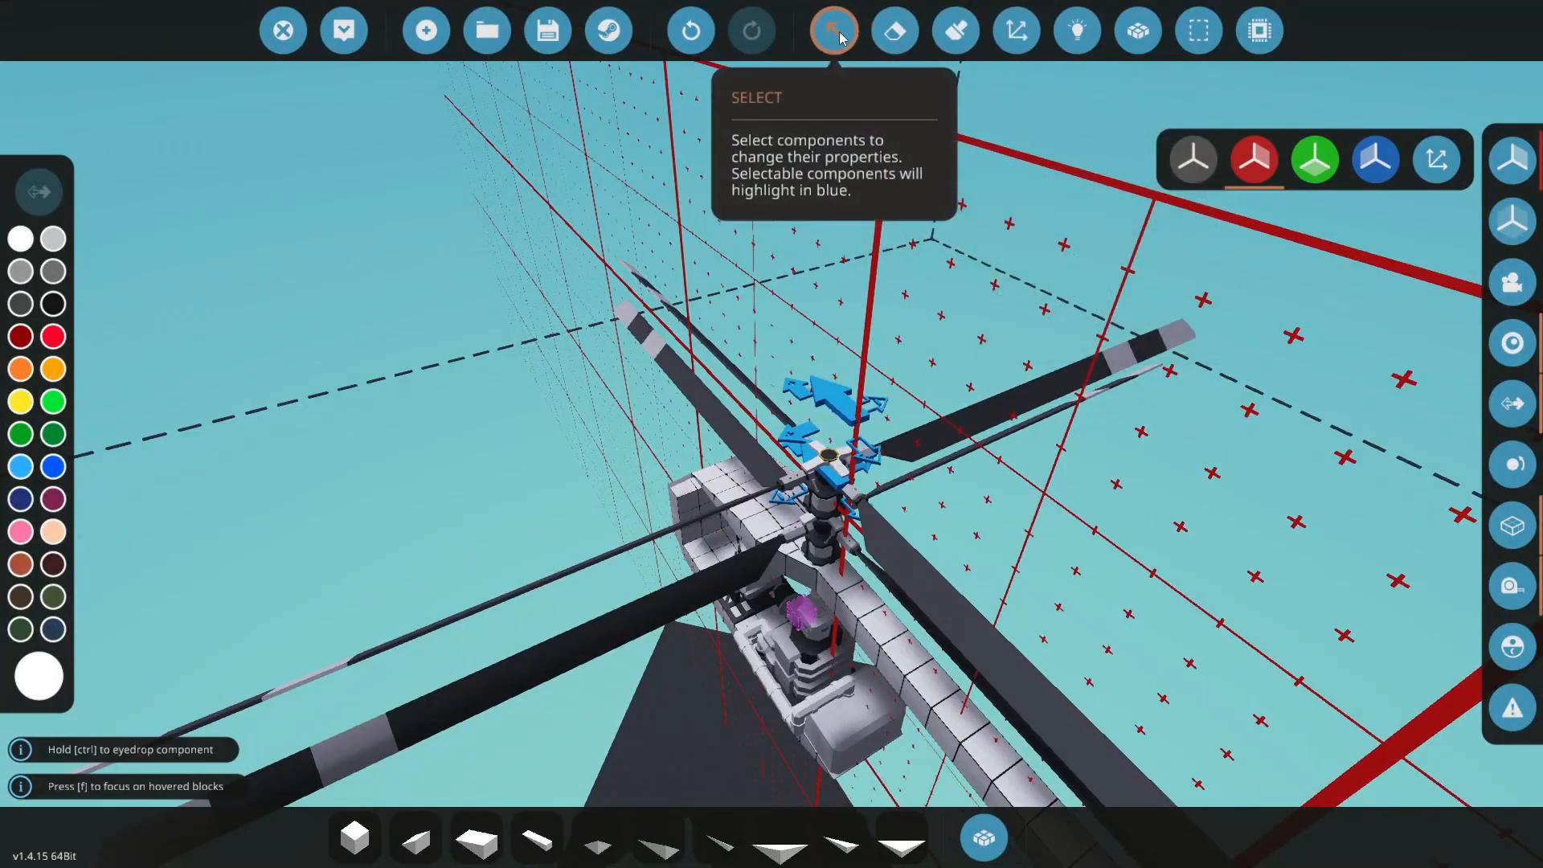
- Give the upper rotor 3 blades with positive blade pitch using the Select tool
left_click(833, 29)
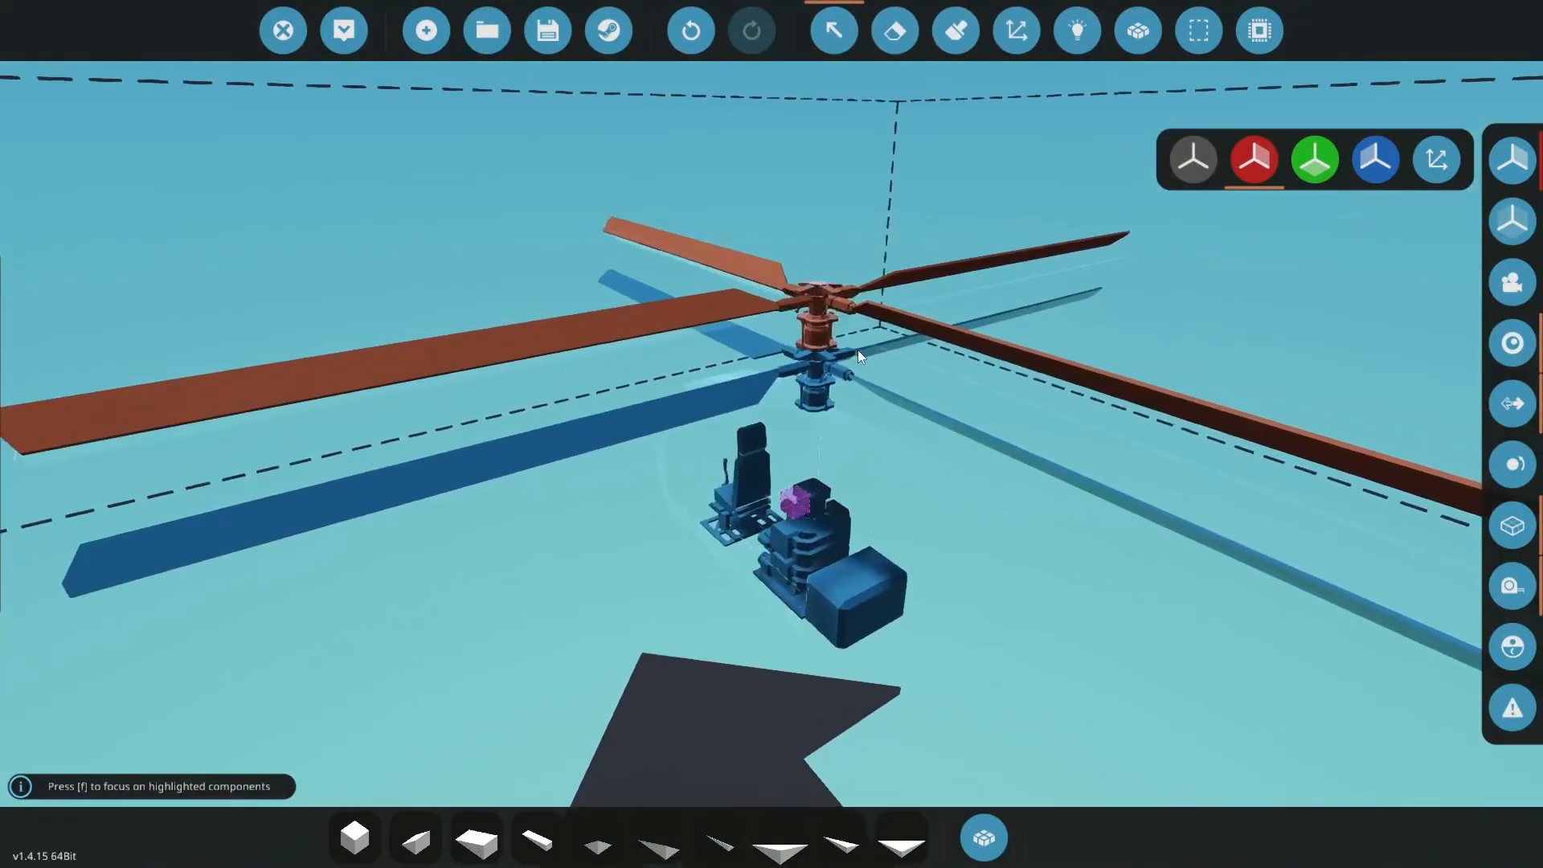
left_click(812, 334)
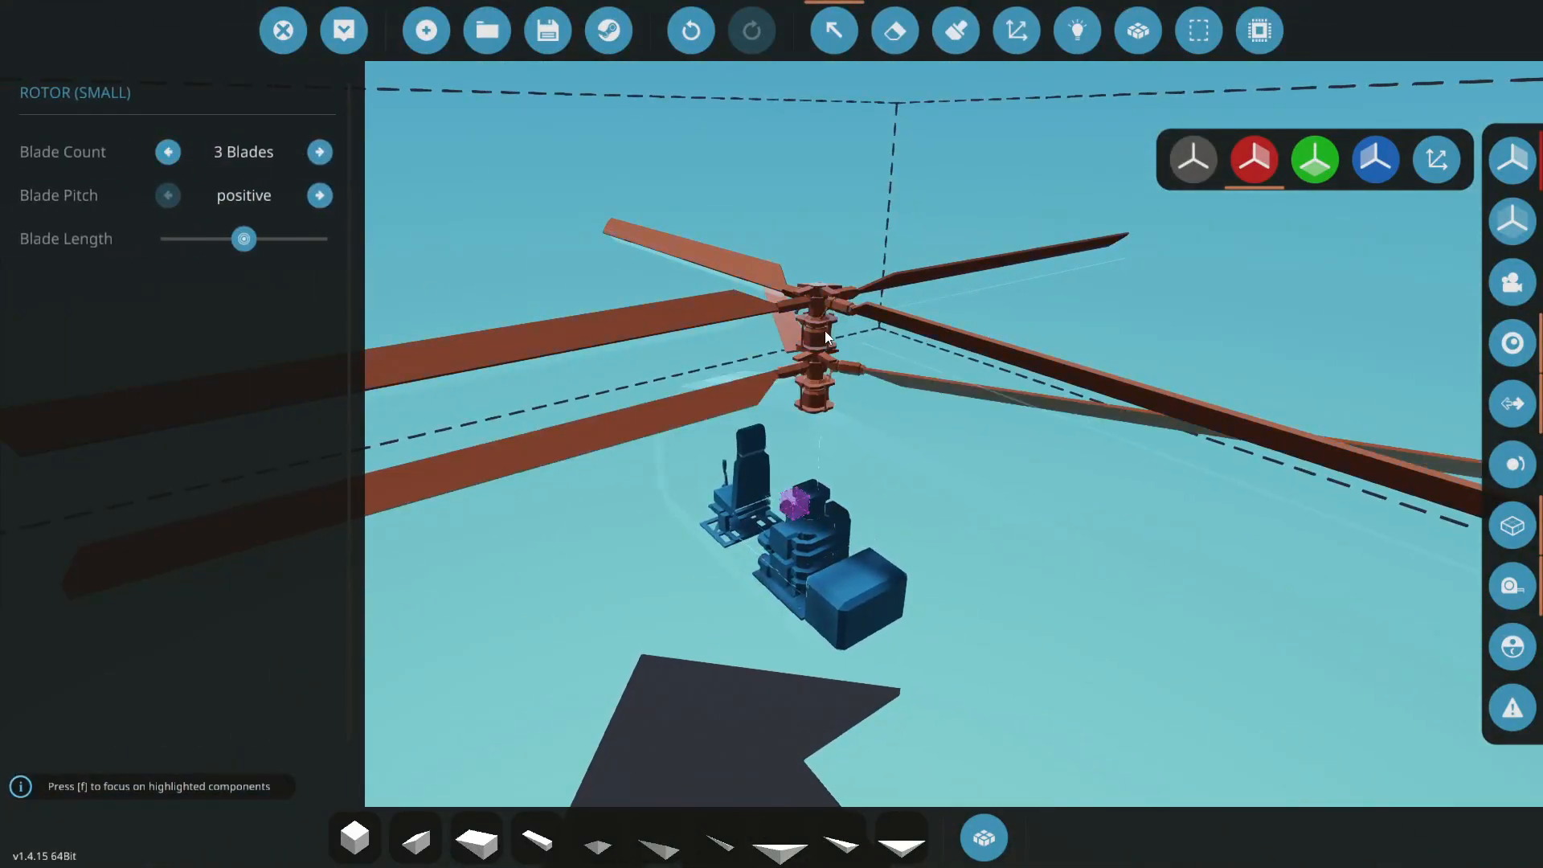
left_click(319, 194)
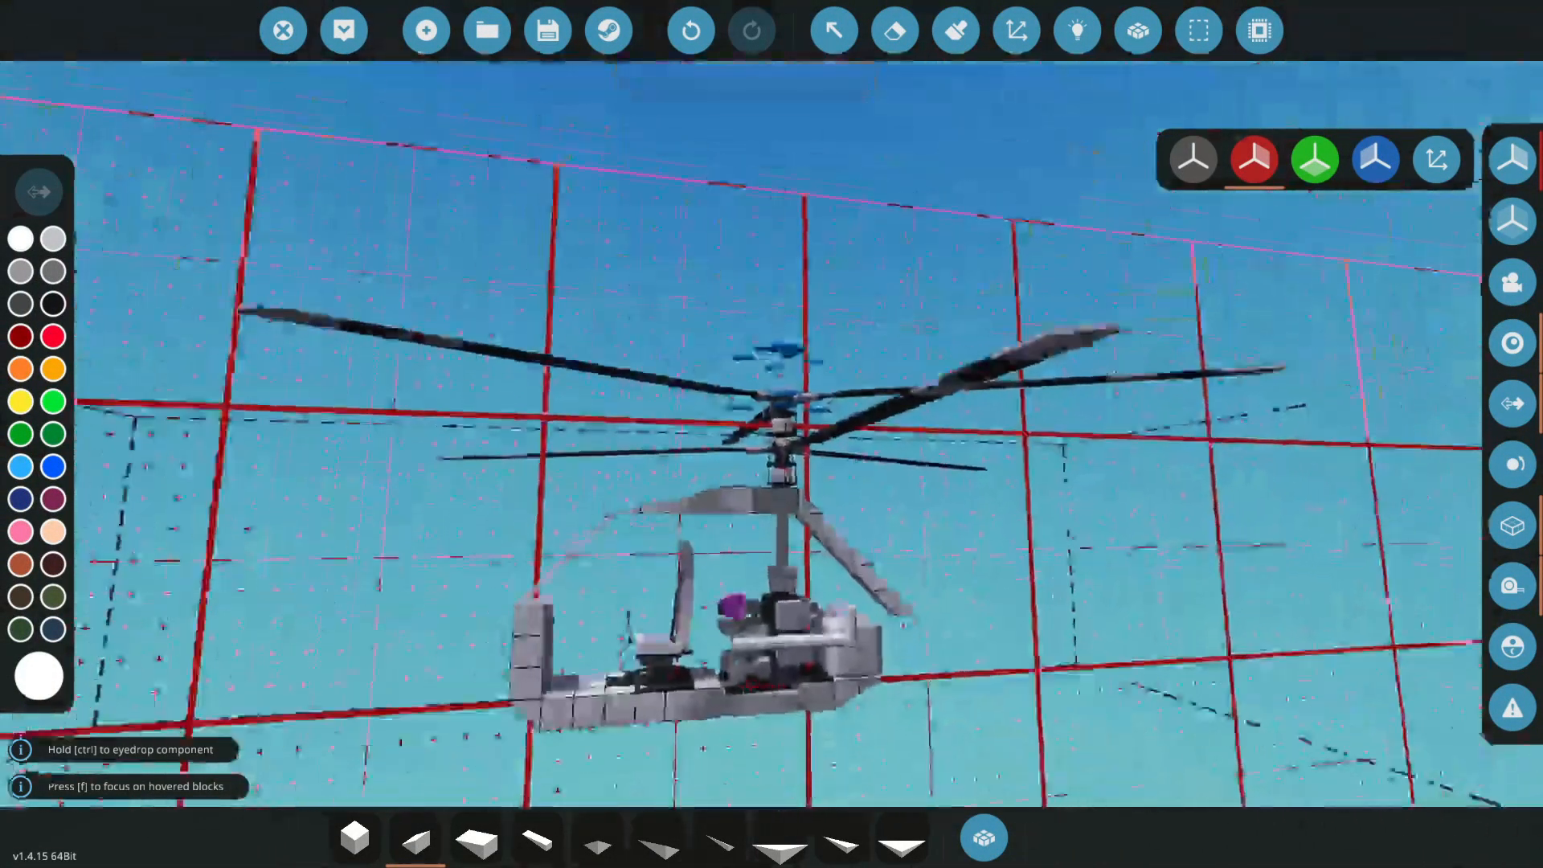
left_click(691, 29)
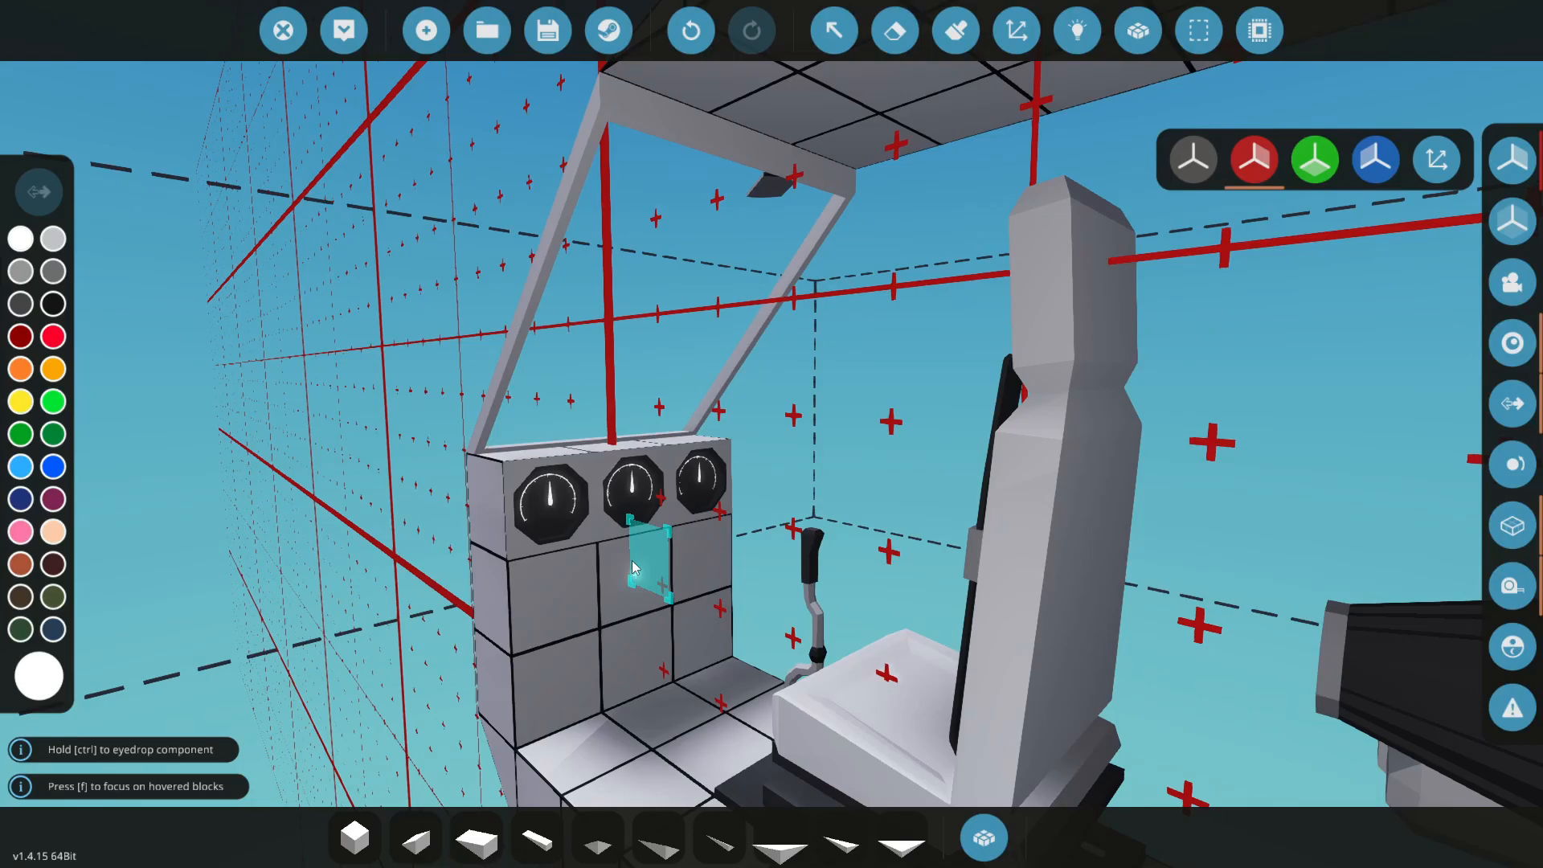
- Fit the dashboard with three dial gauges and controls under a block canopy frame
left_click(635, 569)
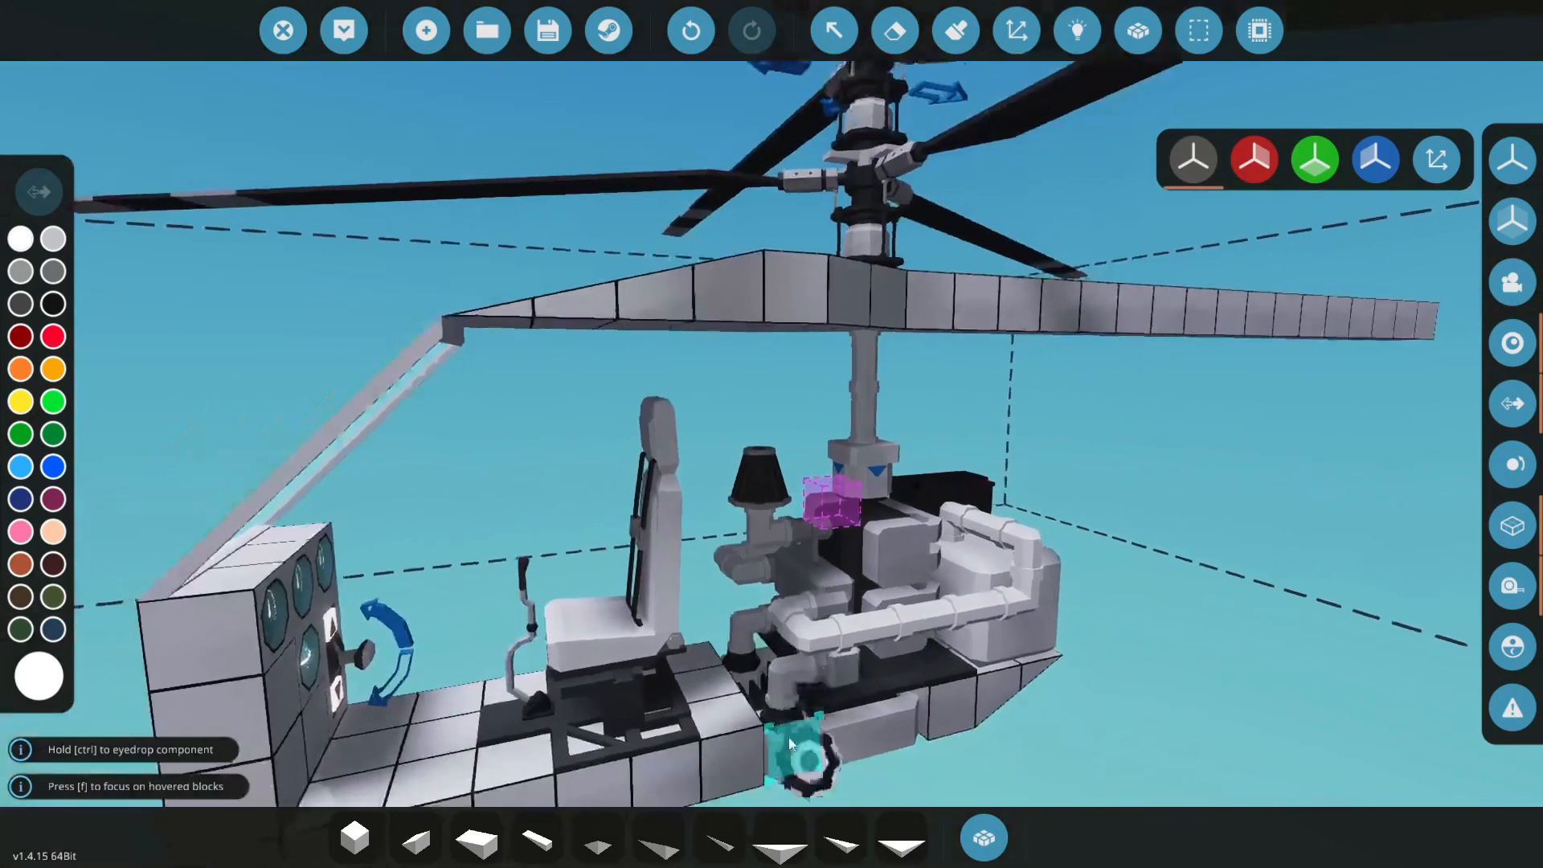
left_click(1200, 29)
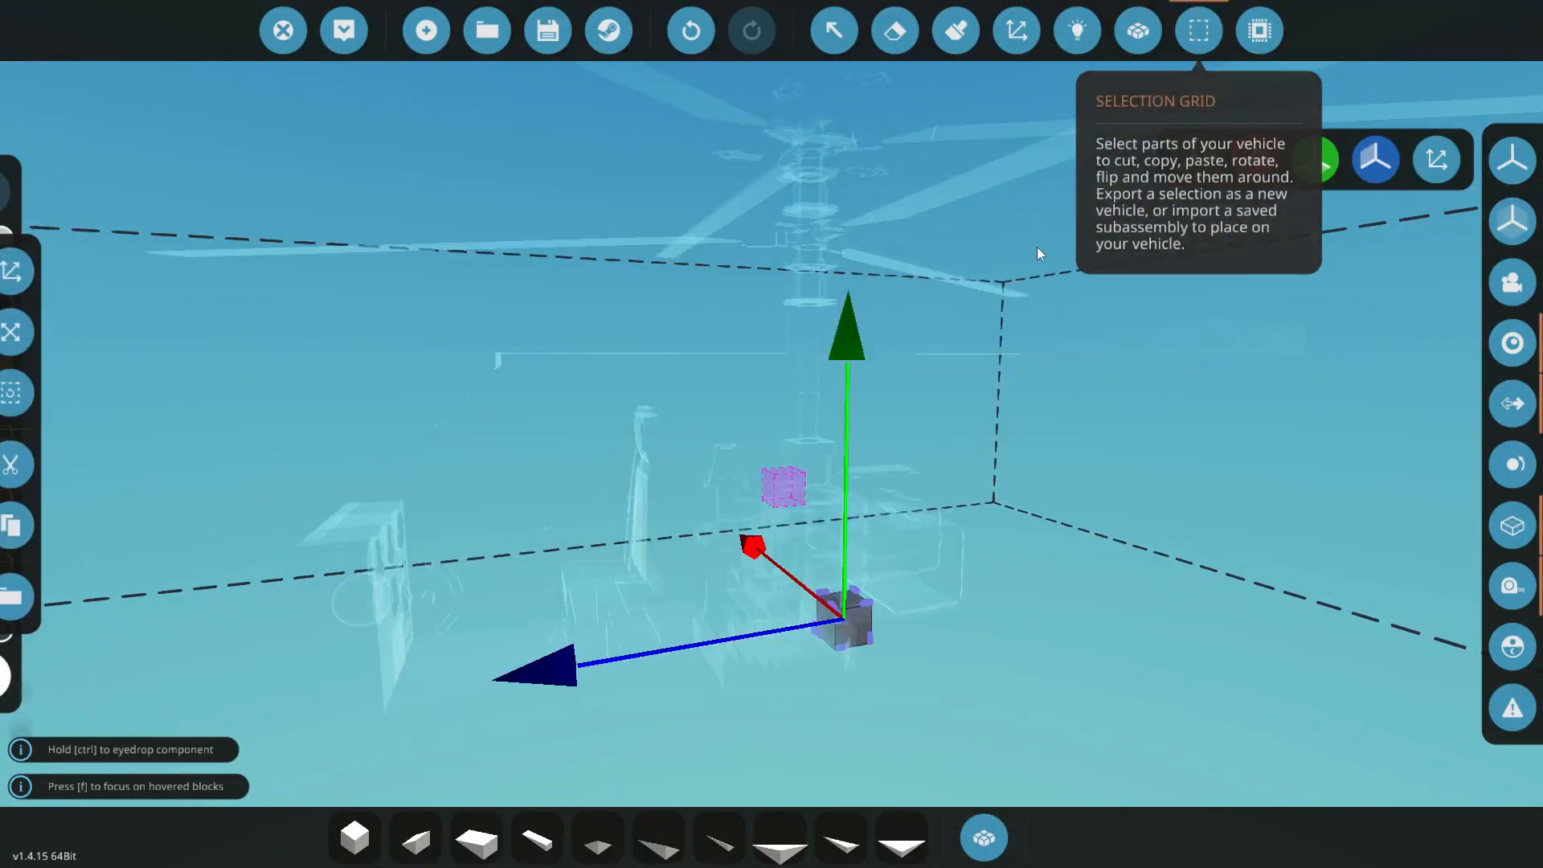
- Box-select the cockpit section, copy it and paste the copy ahead of the engine
left_click(1198, 29)
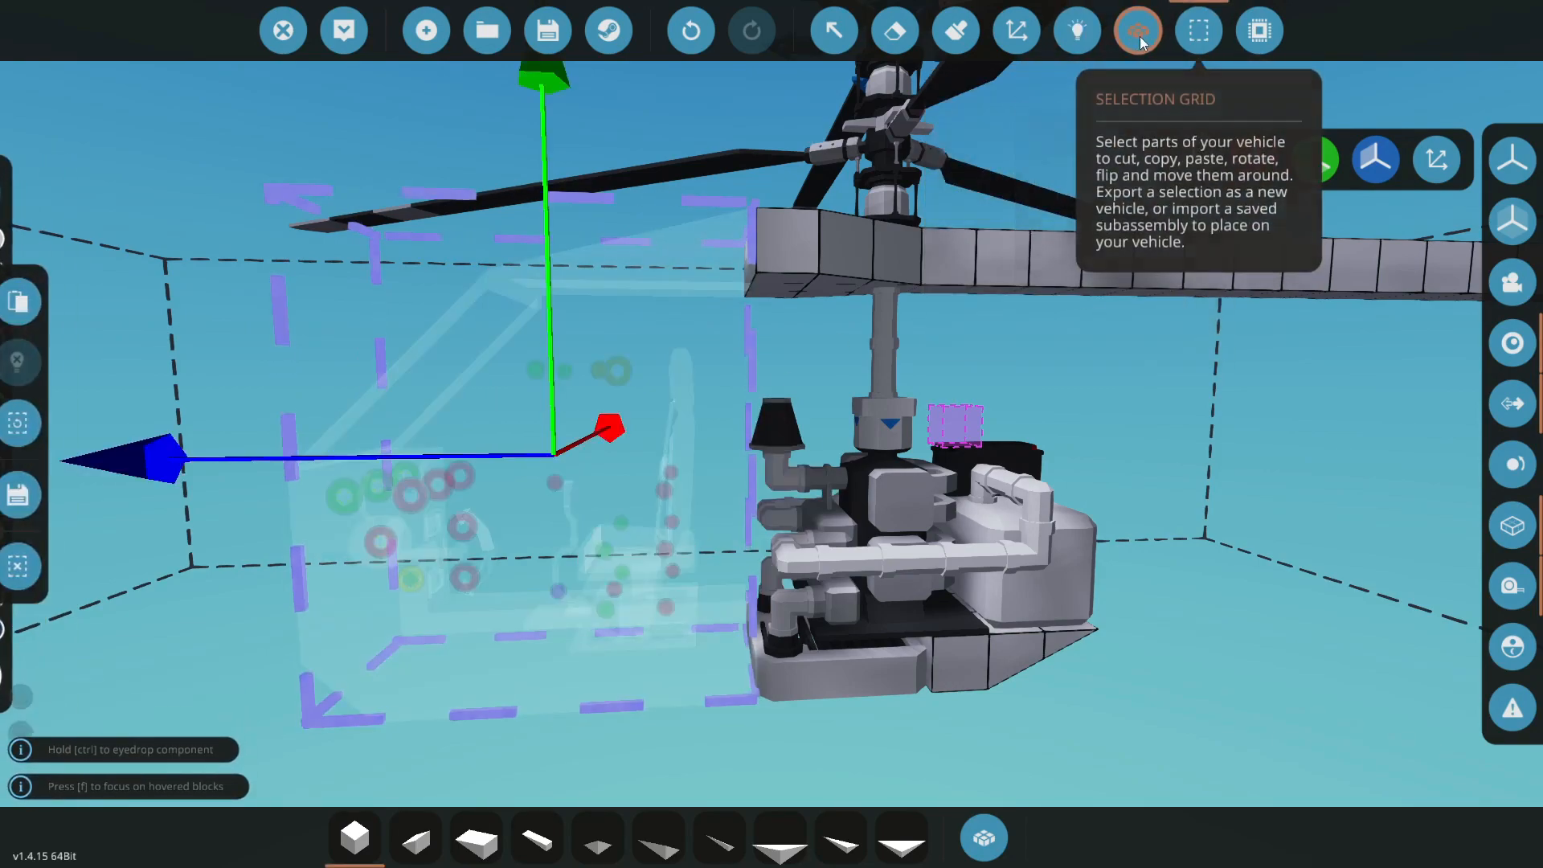
left_click(1138, 30)
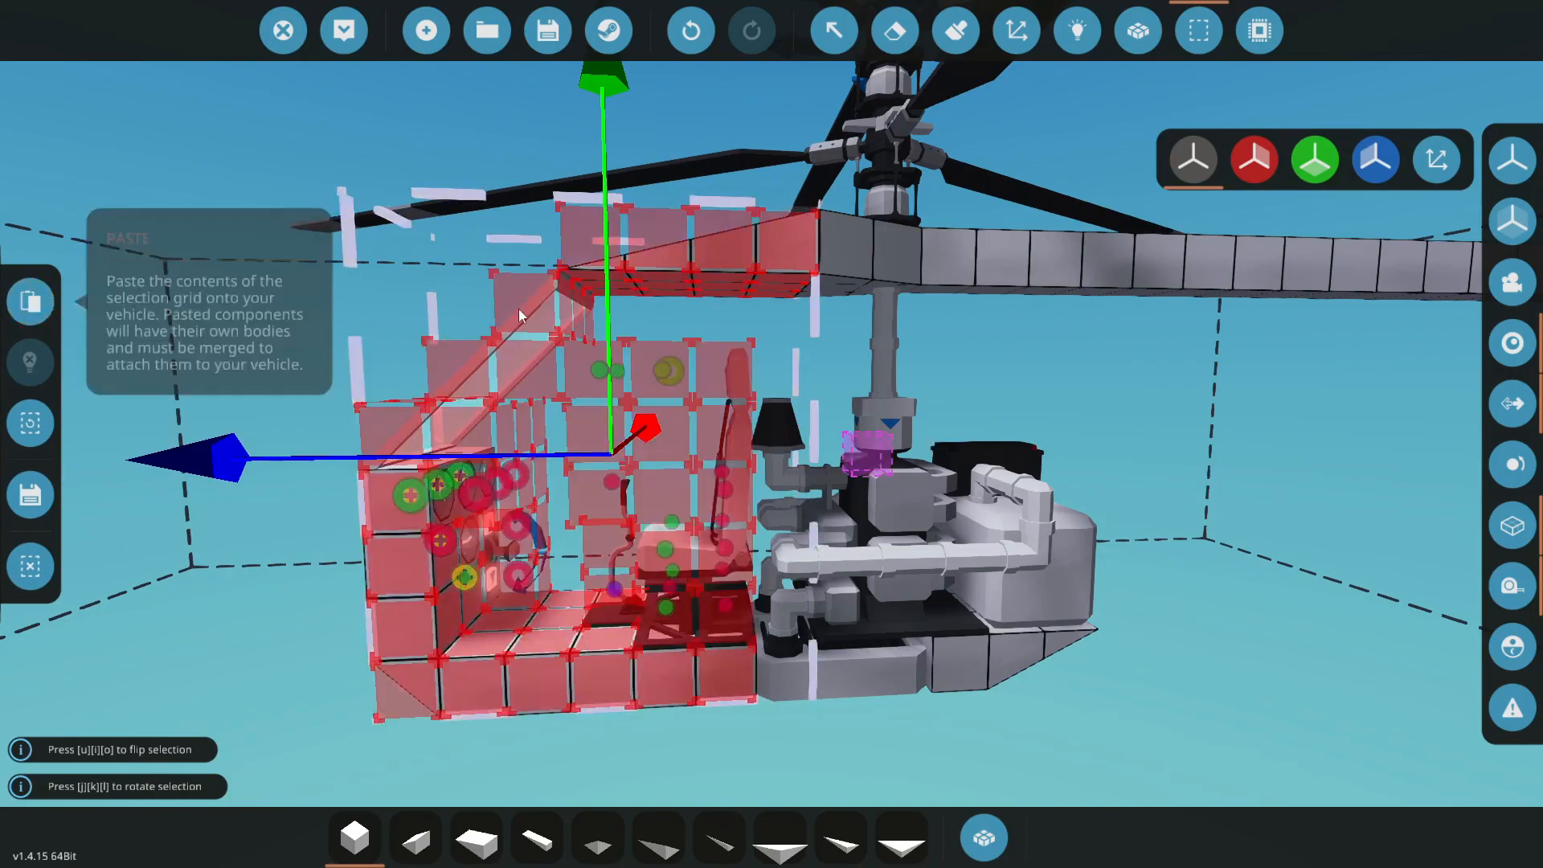
left_click(1138, 31)
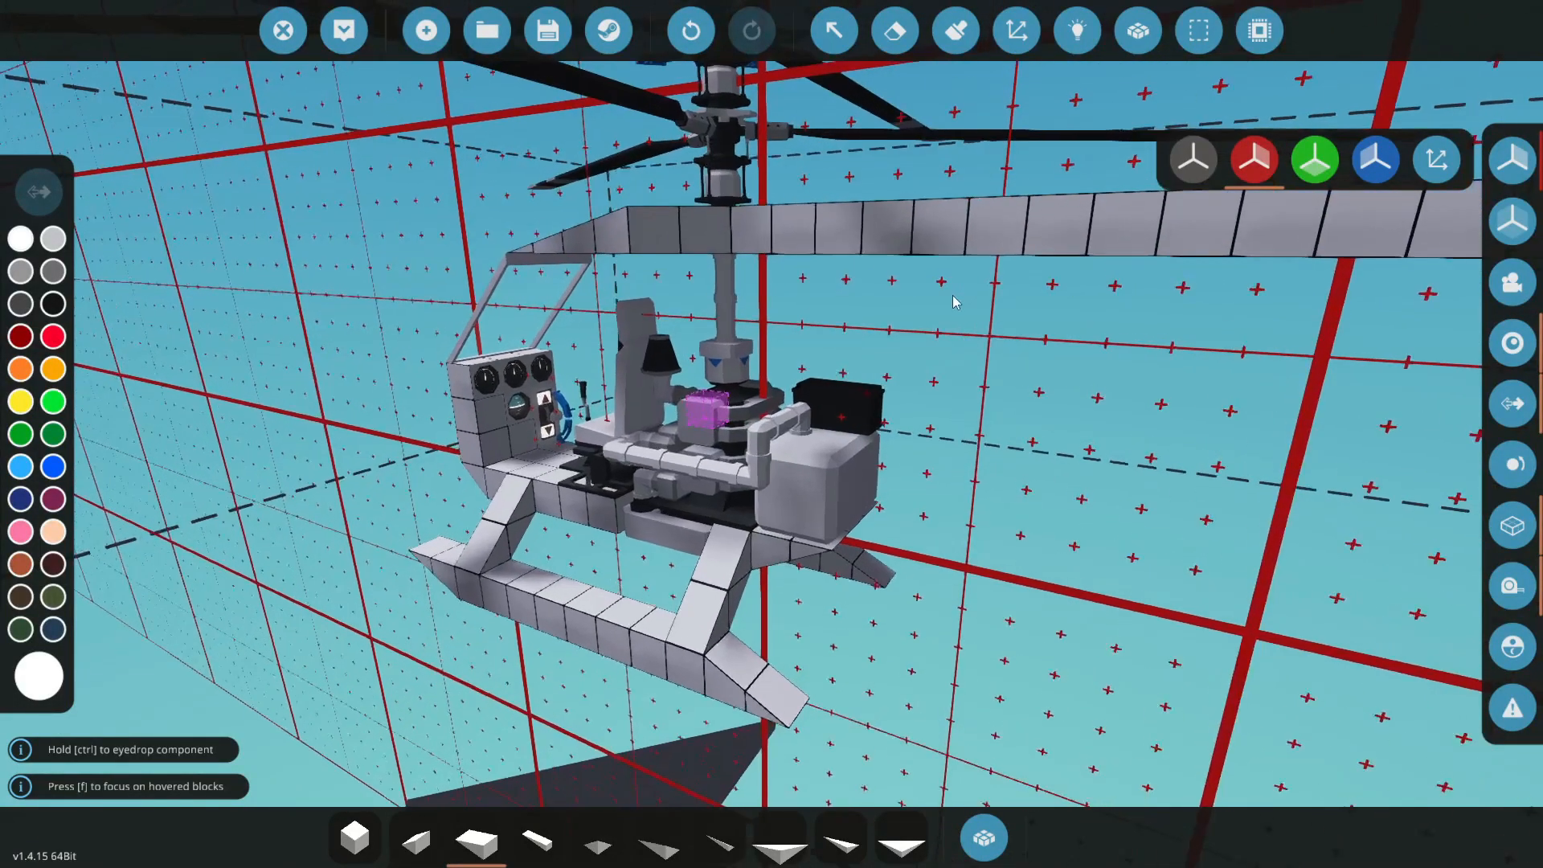
mouse_move(1259, 29)
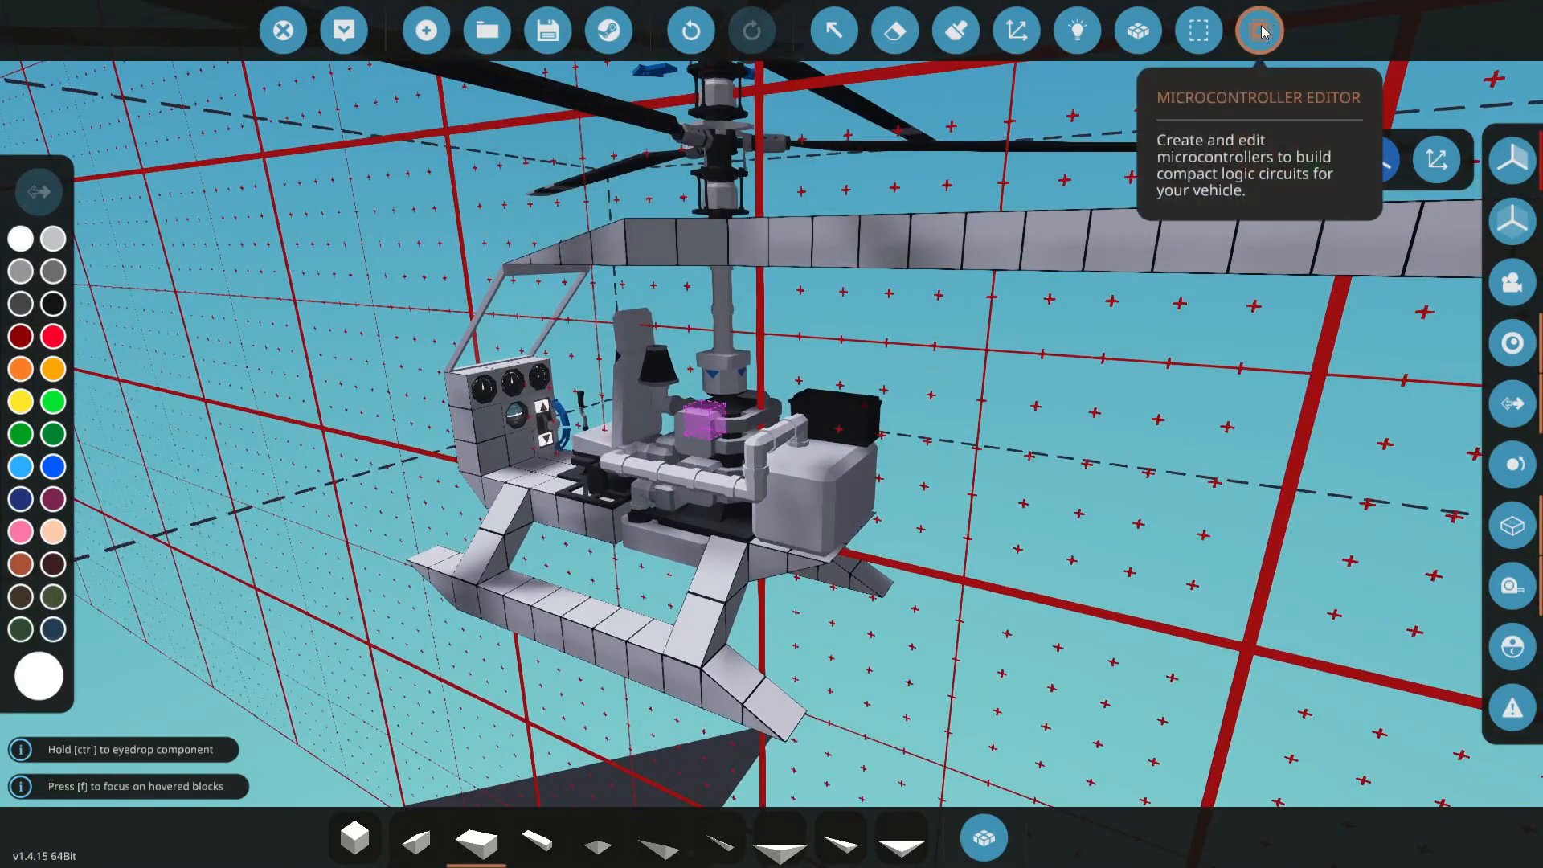
- Enter 'PNC coax heli' as the microcontroller's name and description
left_click(1261, 29)
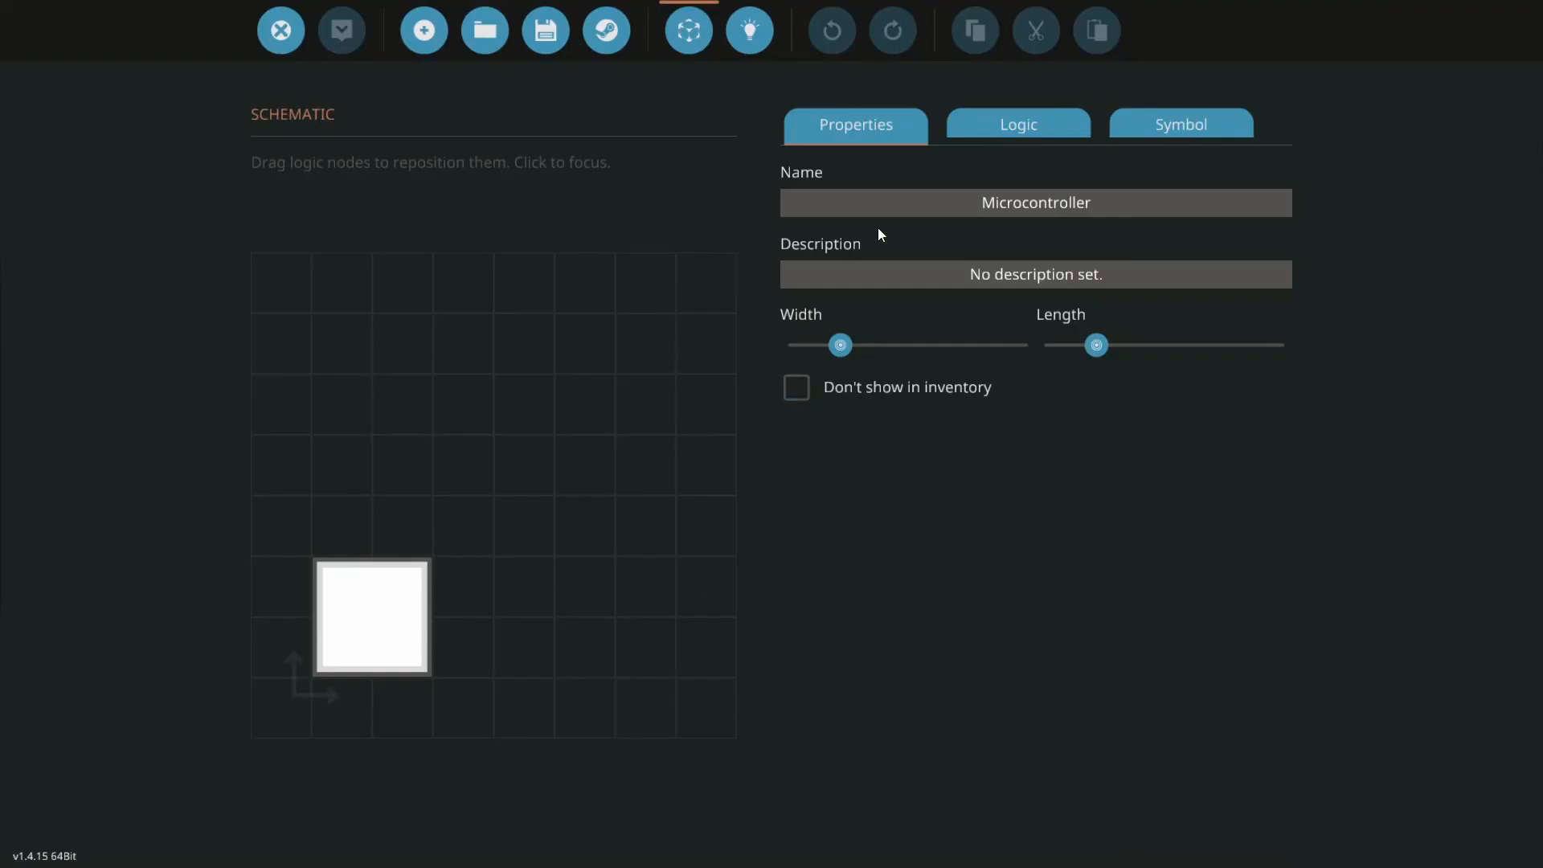
mouse_move(869, 456)
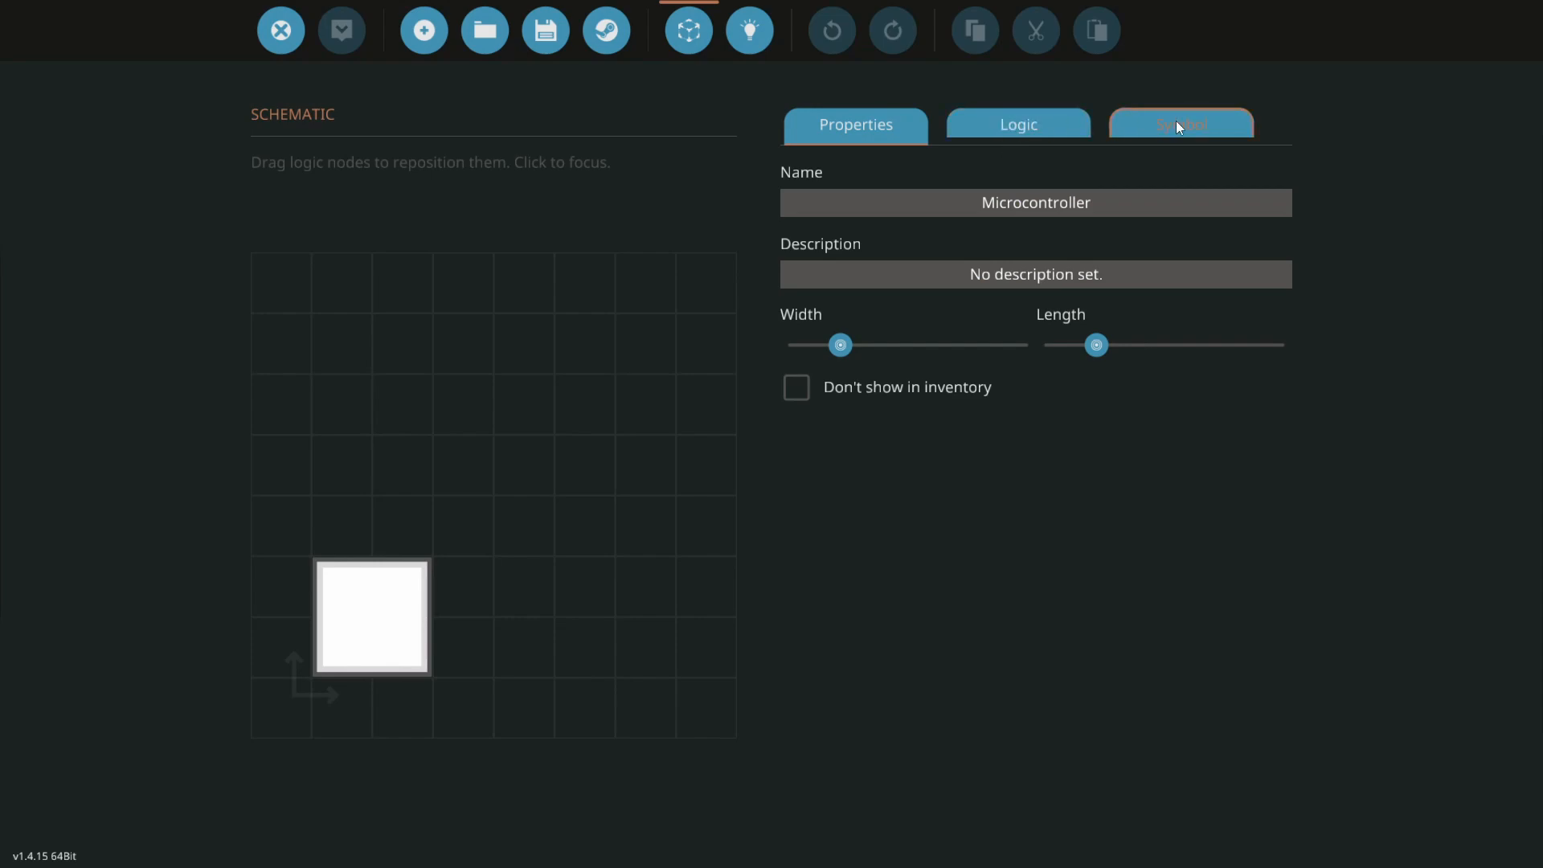
left_click(853, 123)
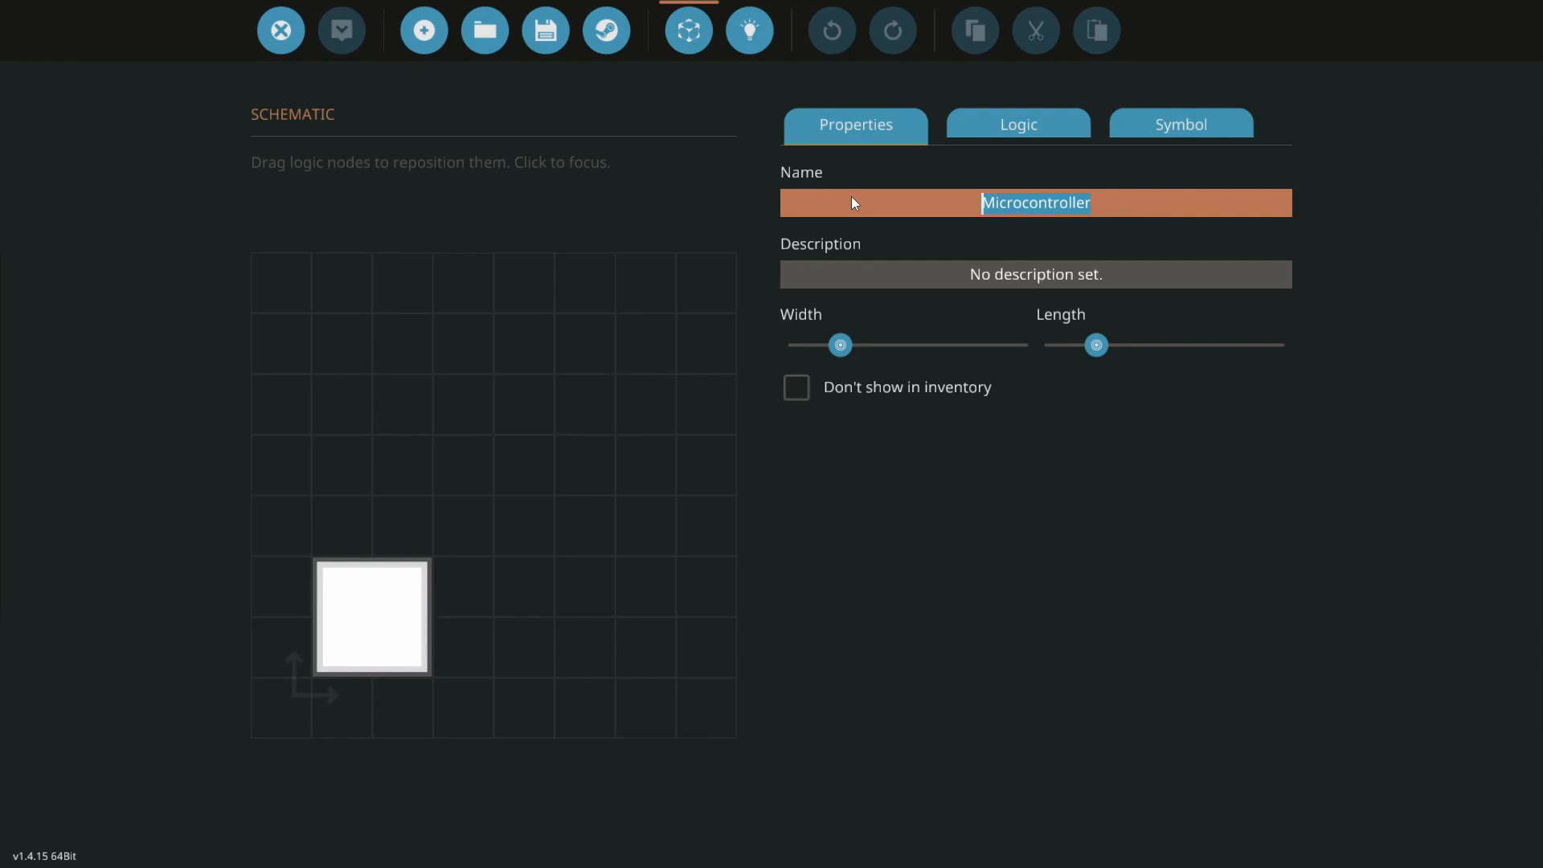
type("PNC coax heli")
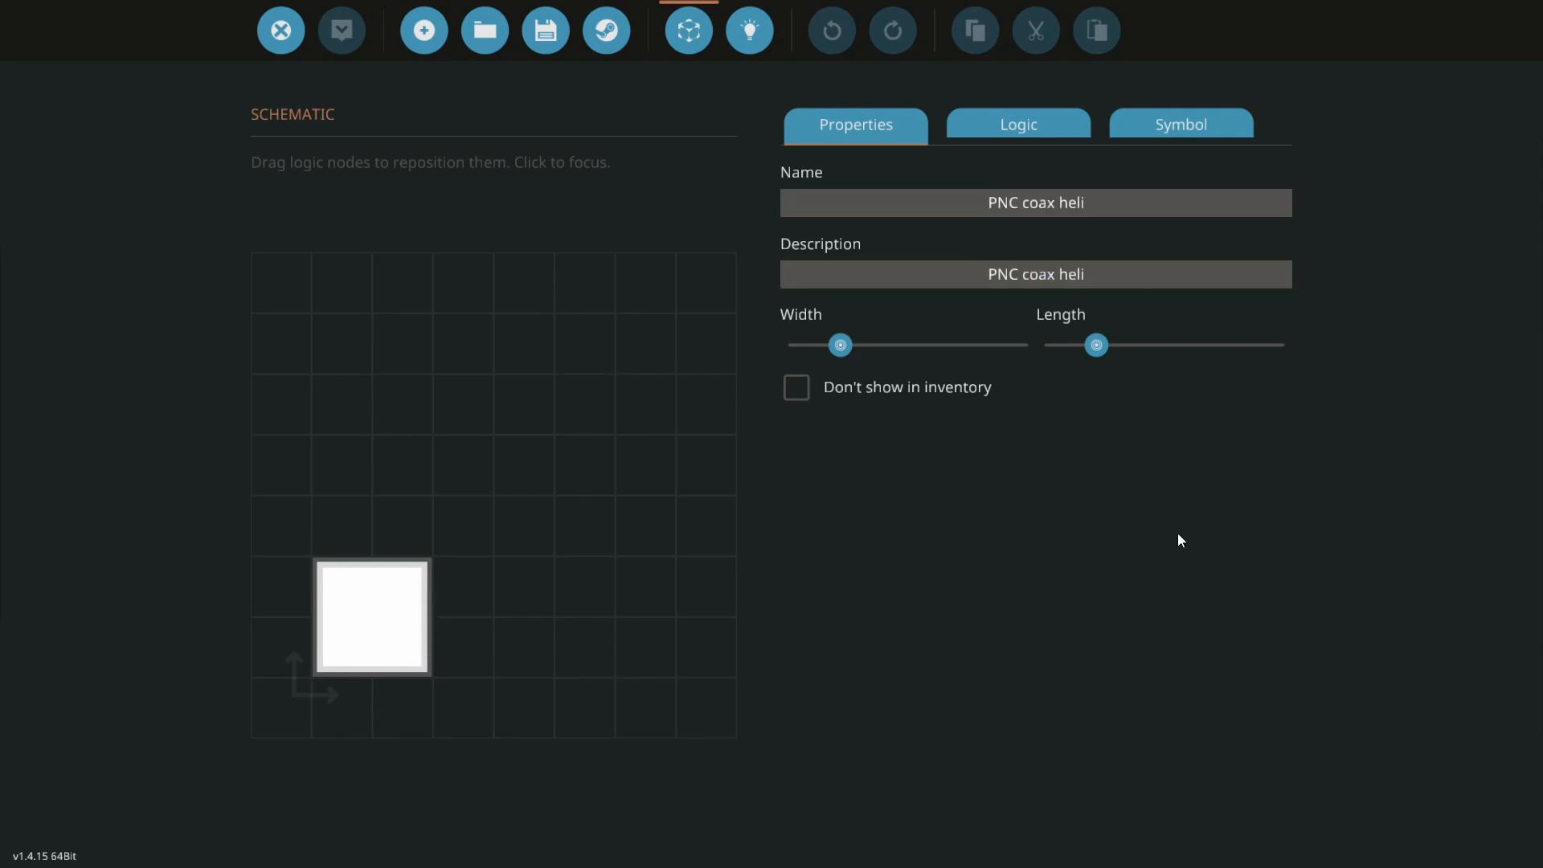
left_click(1017, 124)
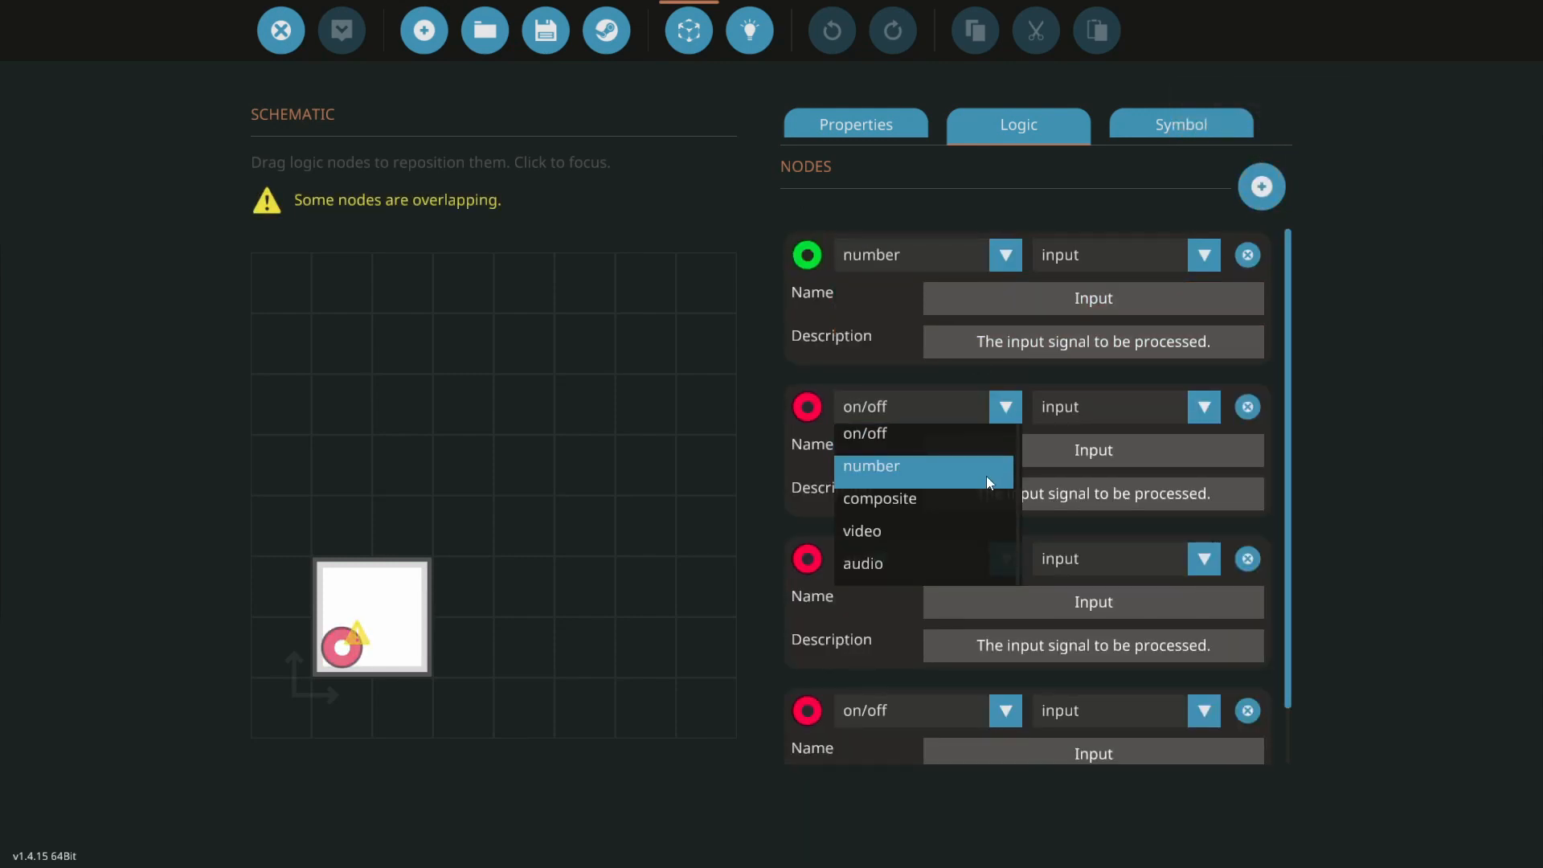
- Make four number nodes: collective in, yaw in, top colective out, bottom collective out
left_click(870, 466)
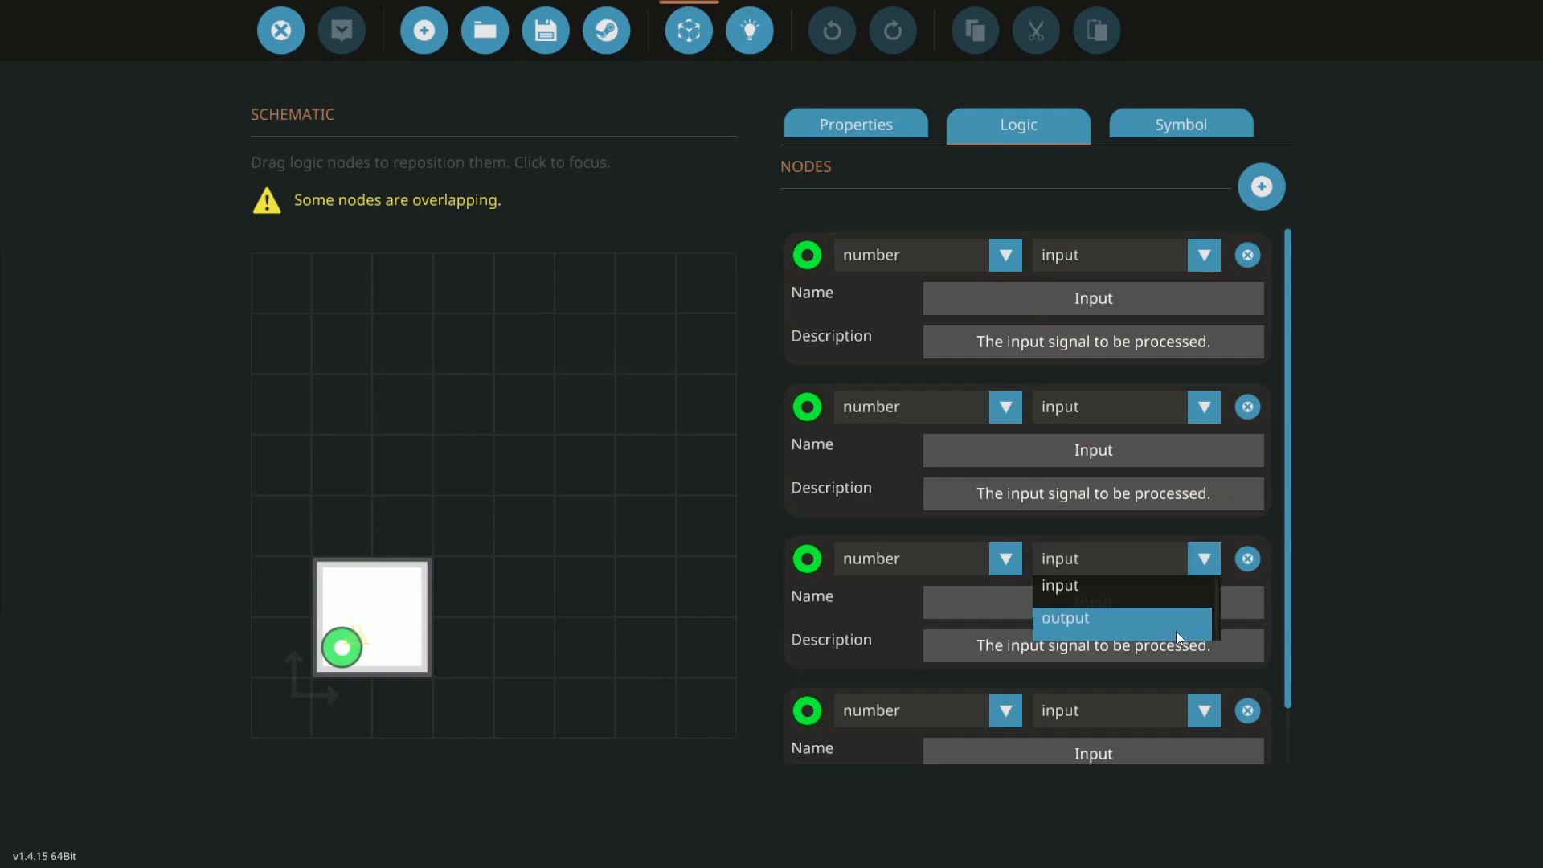
left_click(1064, 617)
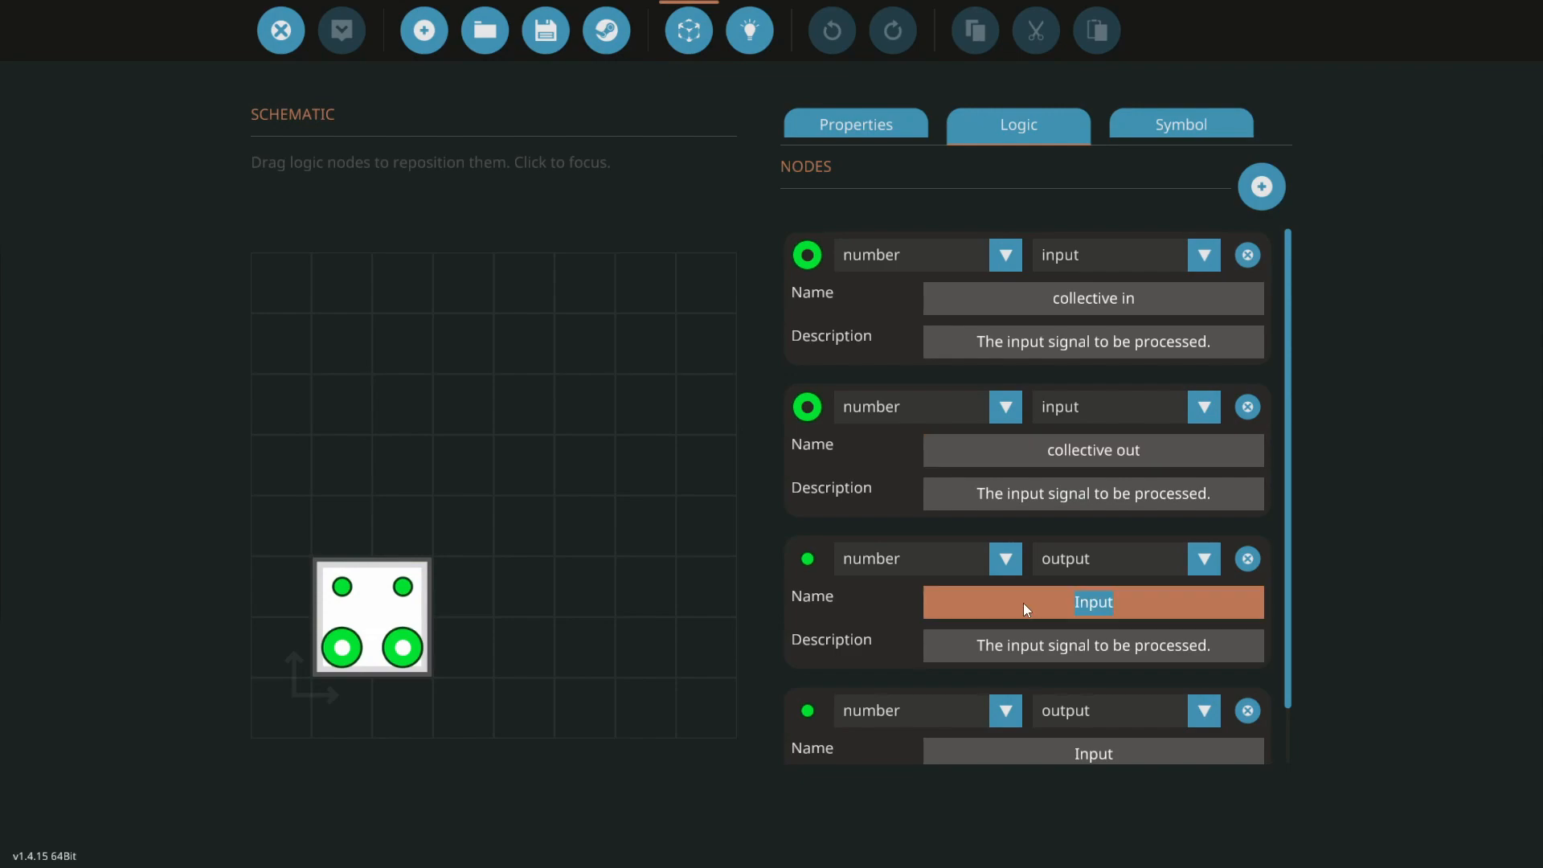
type("top col")
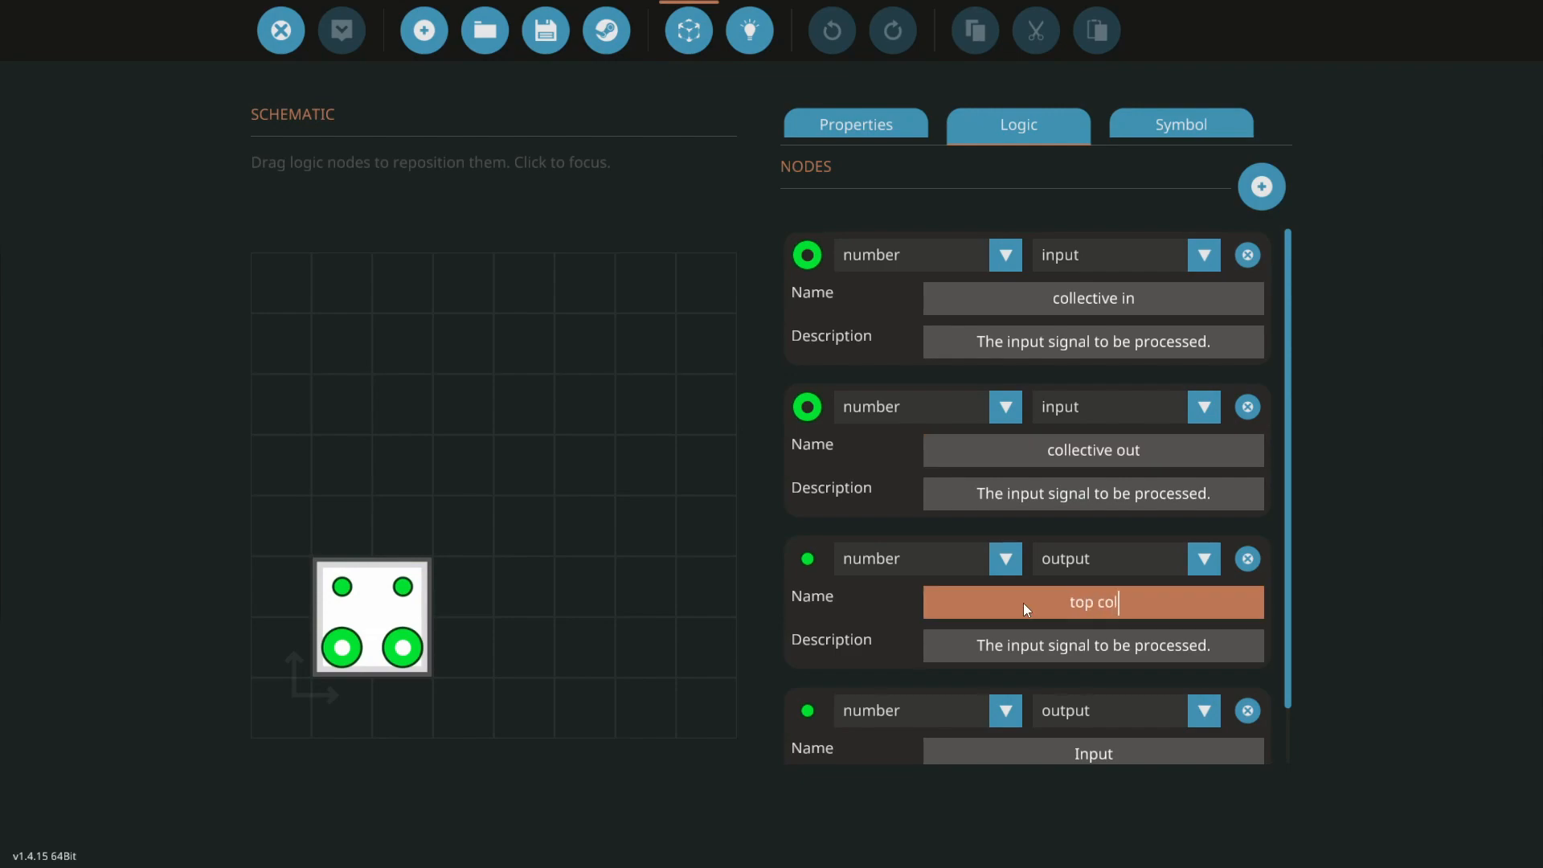
type("ective out")
left_click(1094, 752)
type("bo")
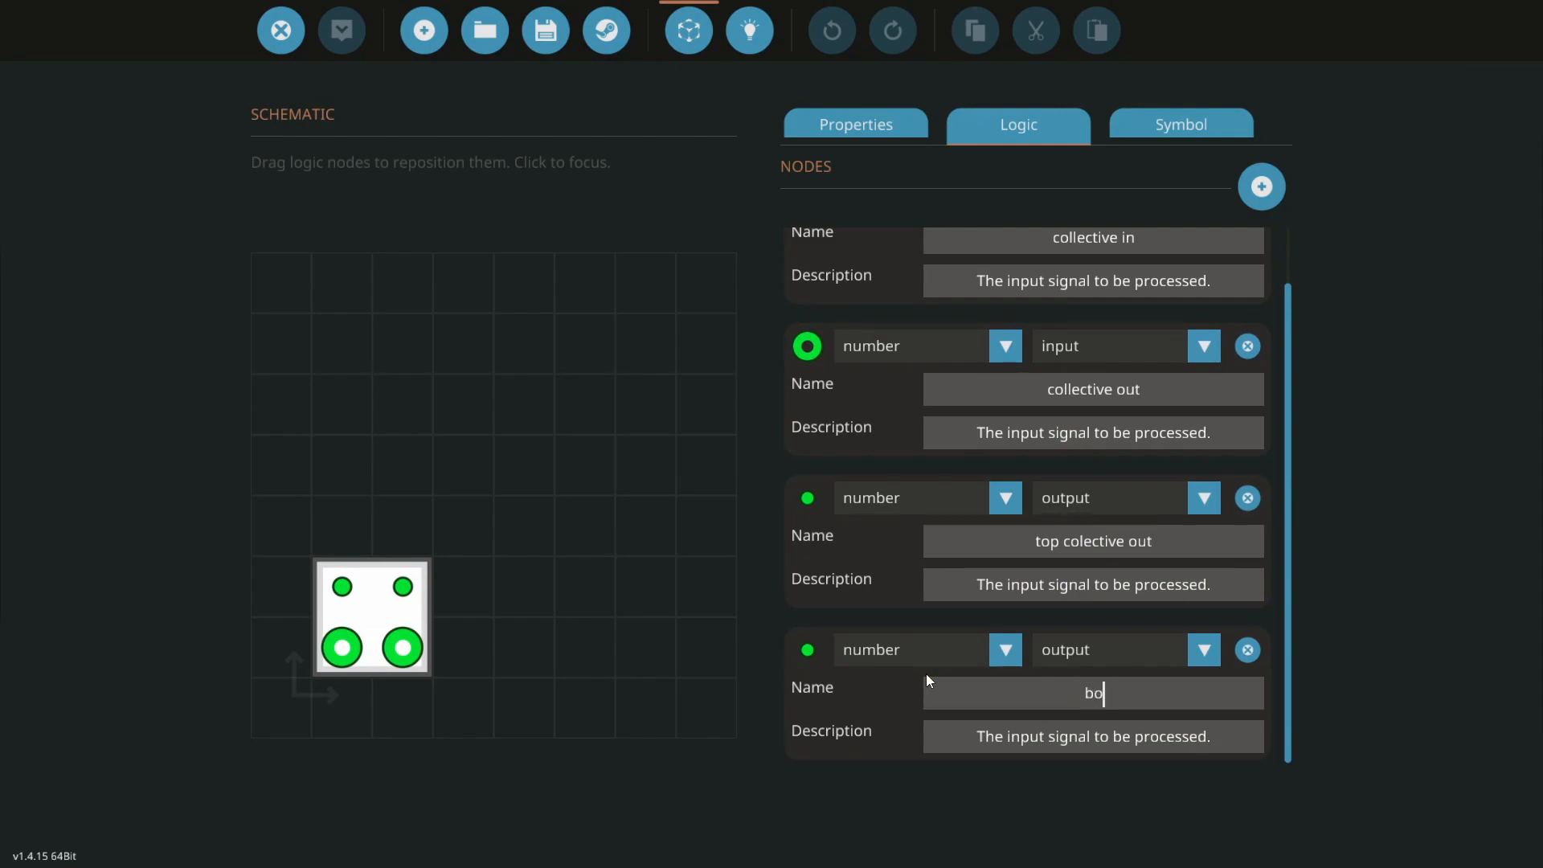
type("ttom coll")
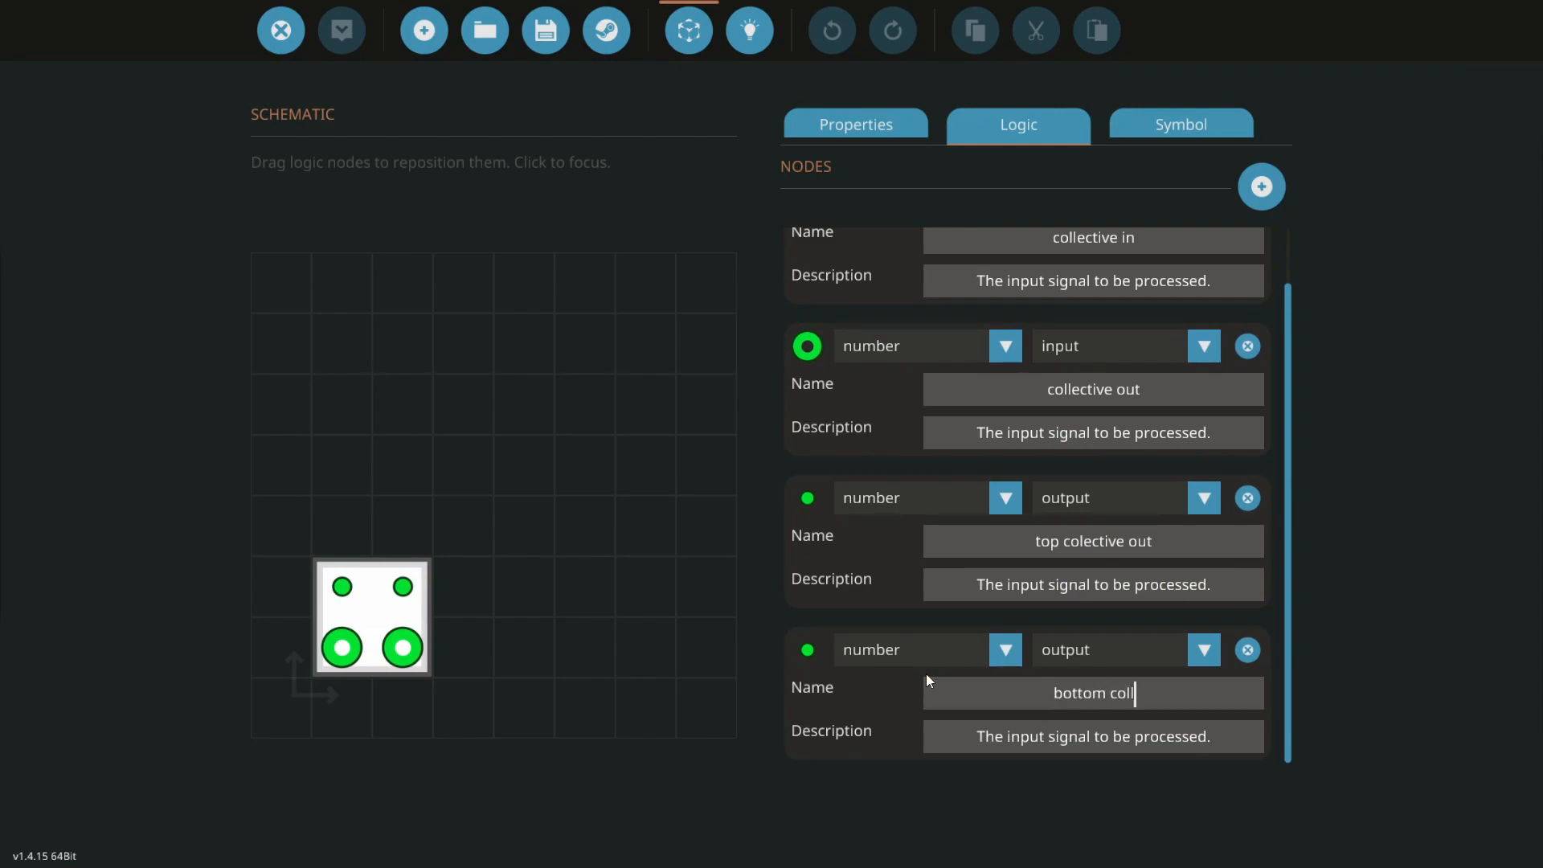
type("ective out")
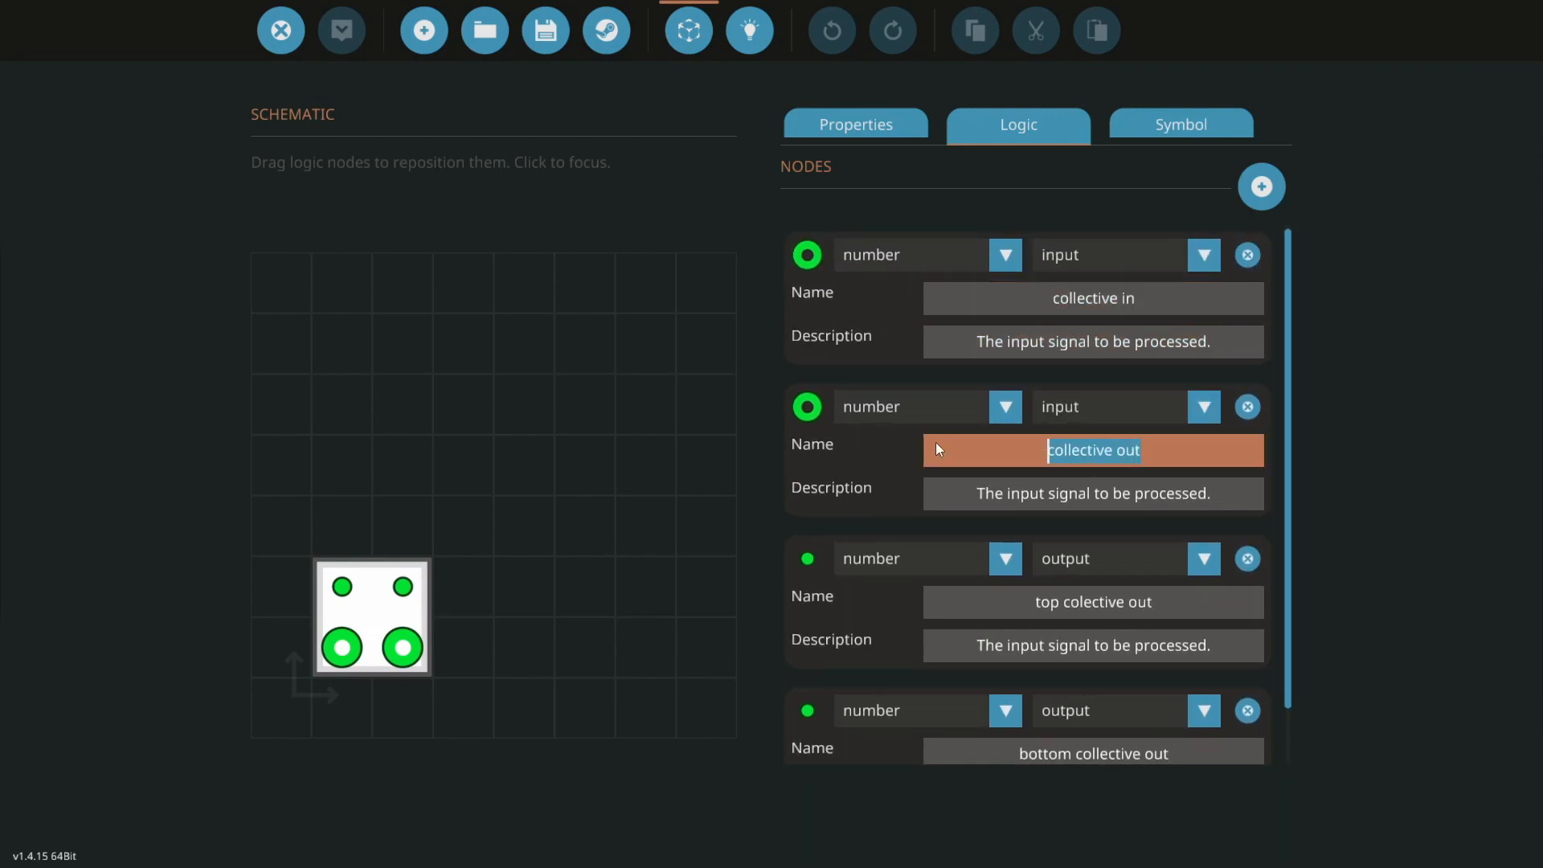
type("ya")
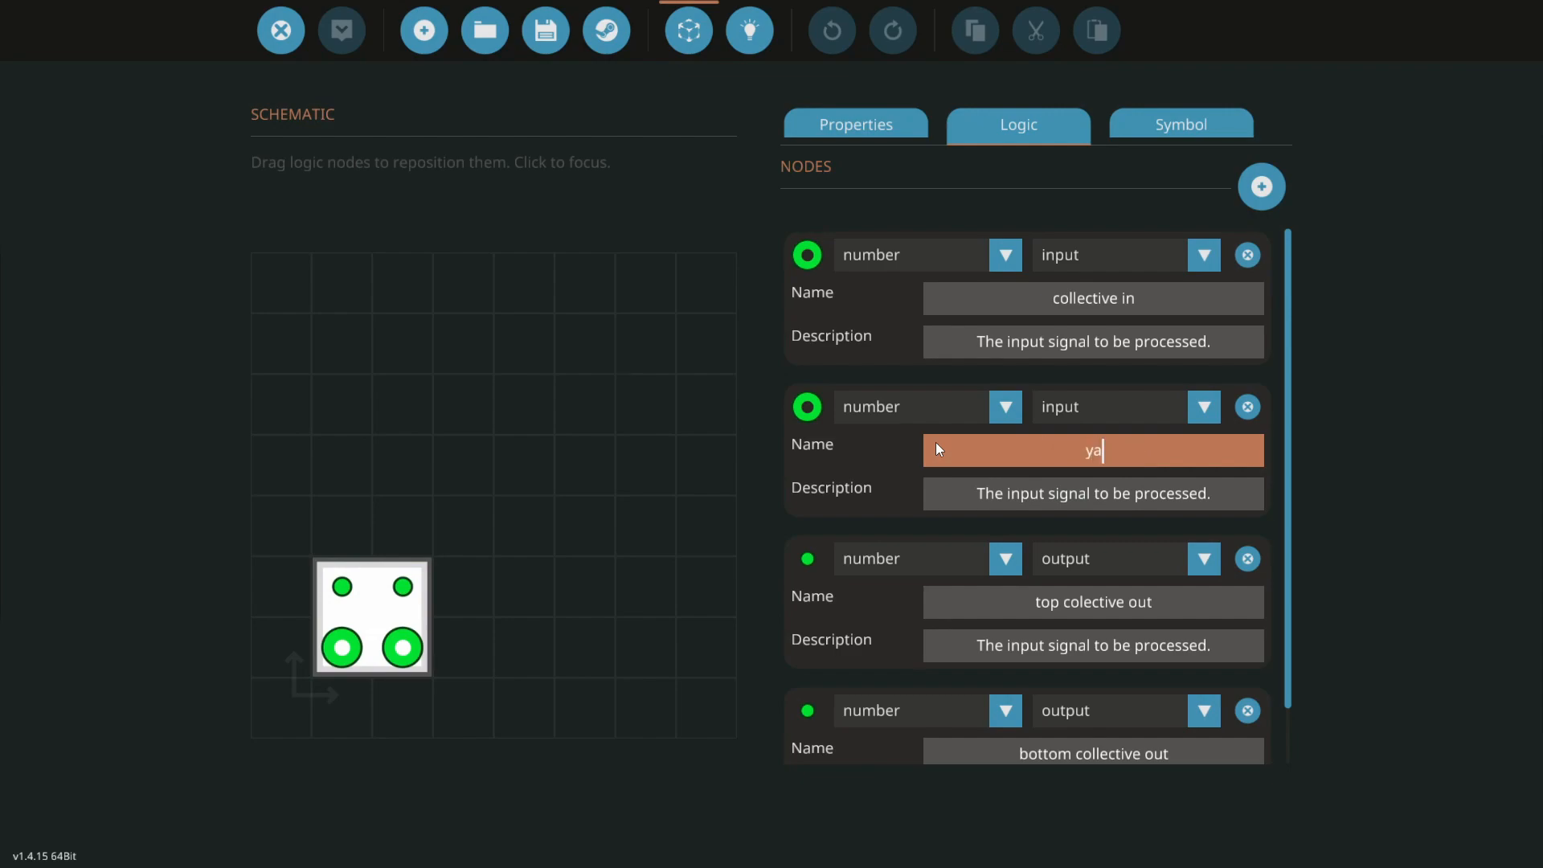
type("w in")
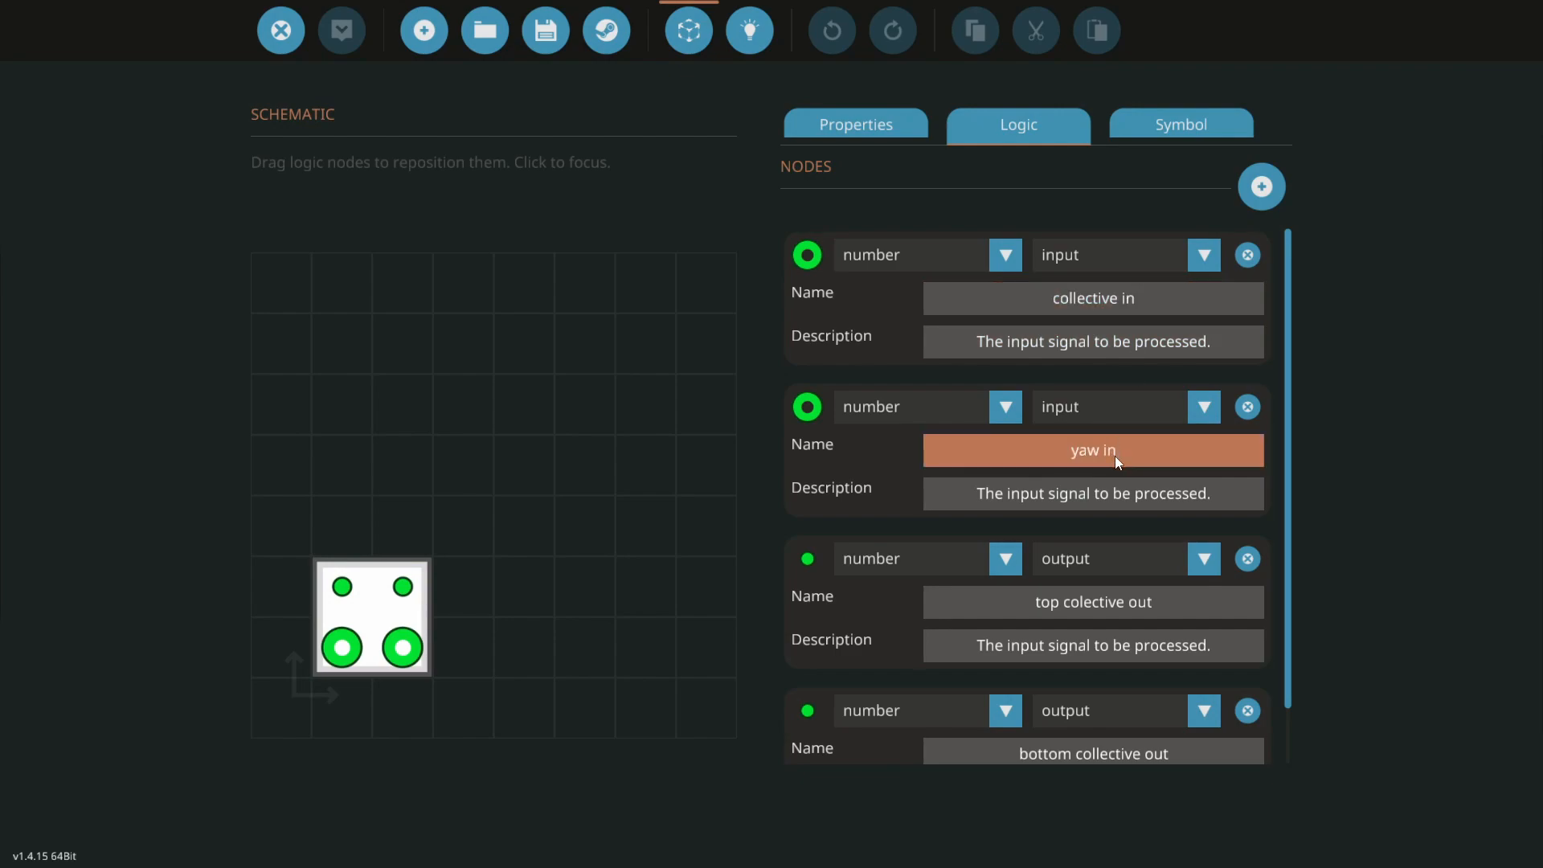
scroll("down", 3)
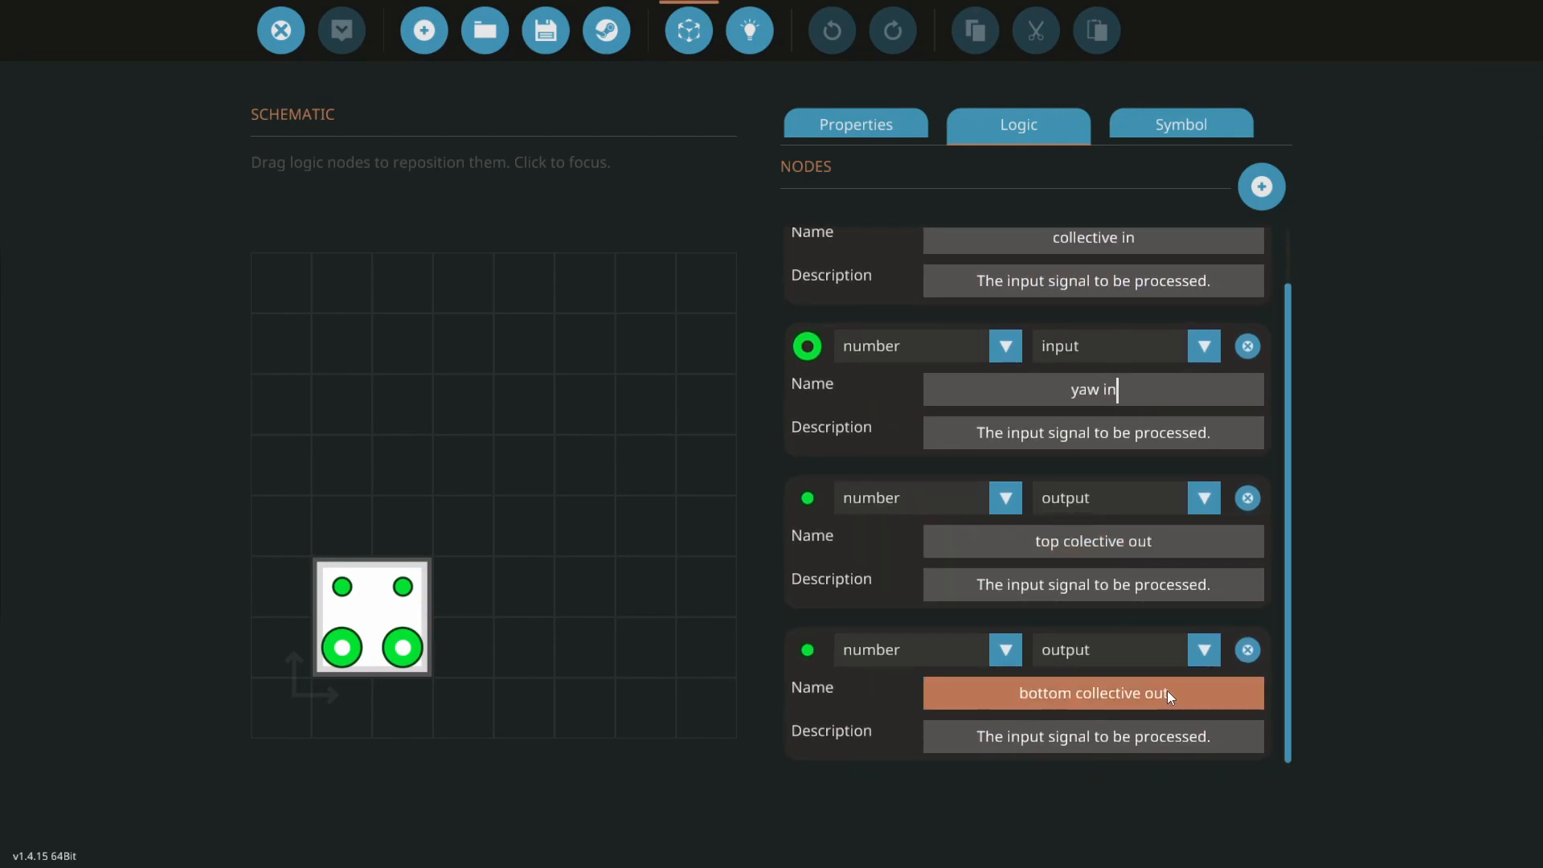
left_click(749, 29)
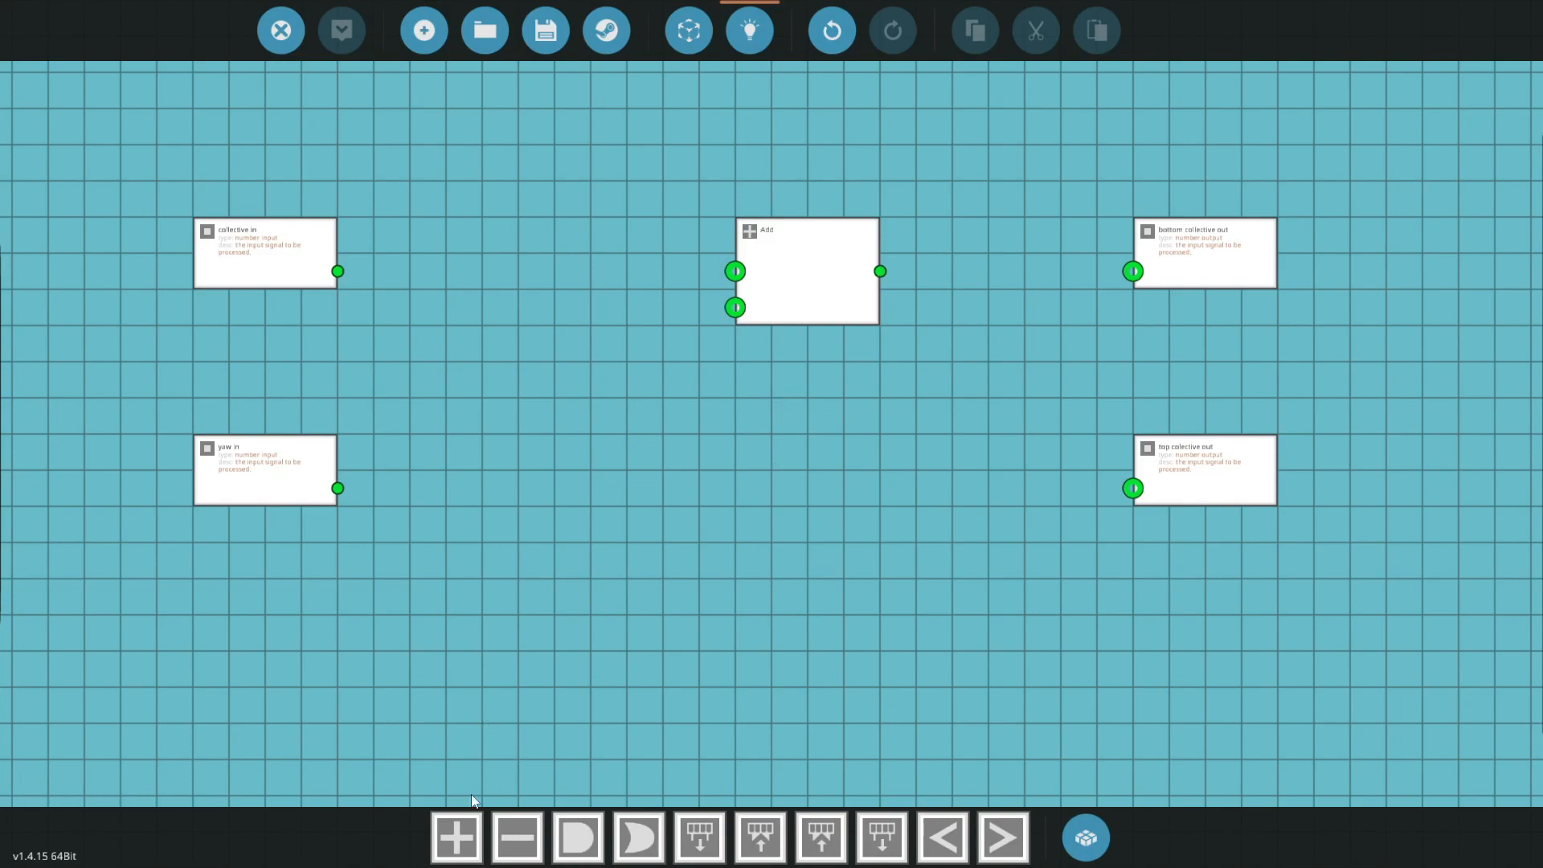
- Link collective in and yaw in (through f(x)) to two Add blocks driving the collective outputs
left_click(455, 837)
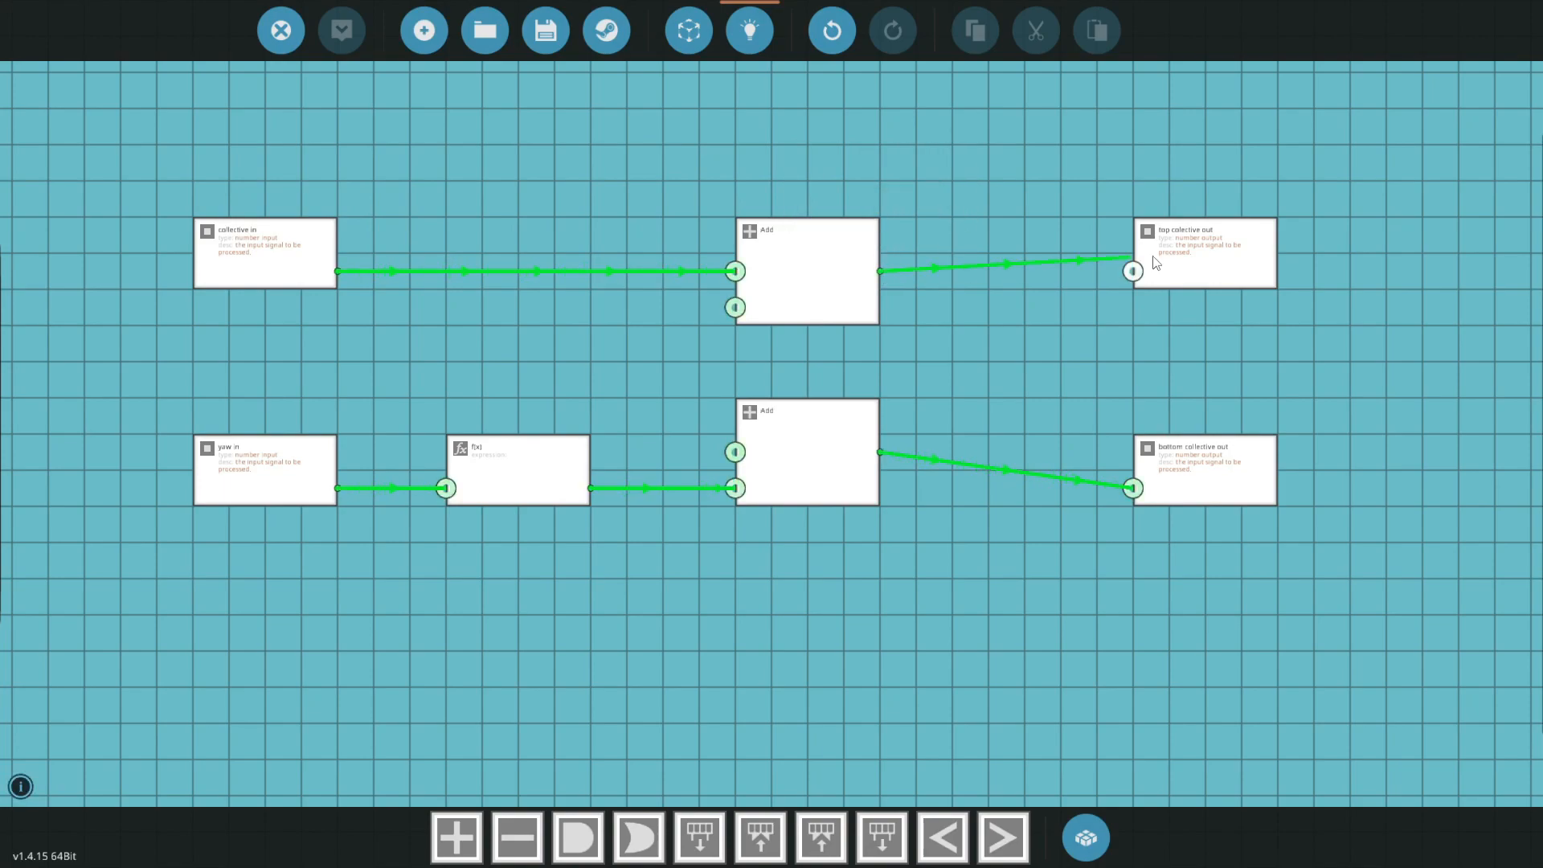
left_click(806, 453)
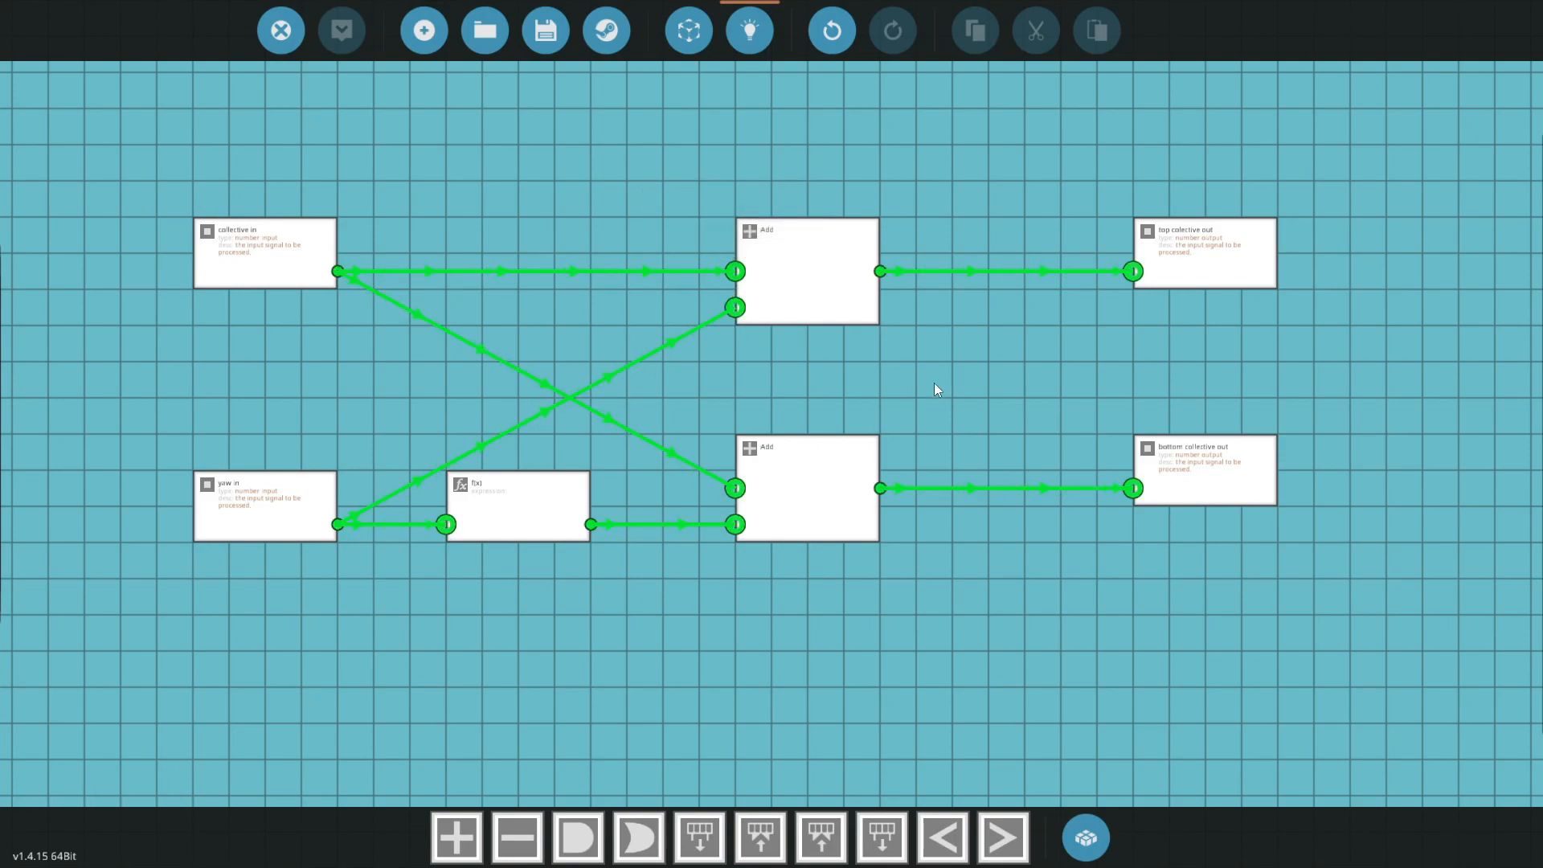
double_click(516, 507)
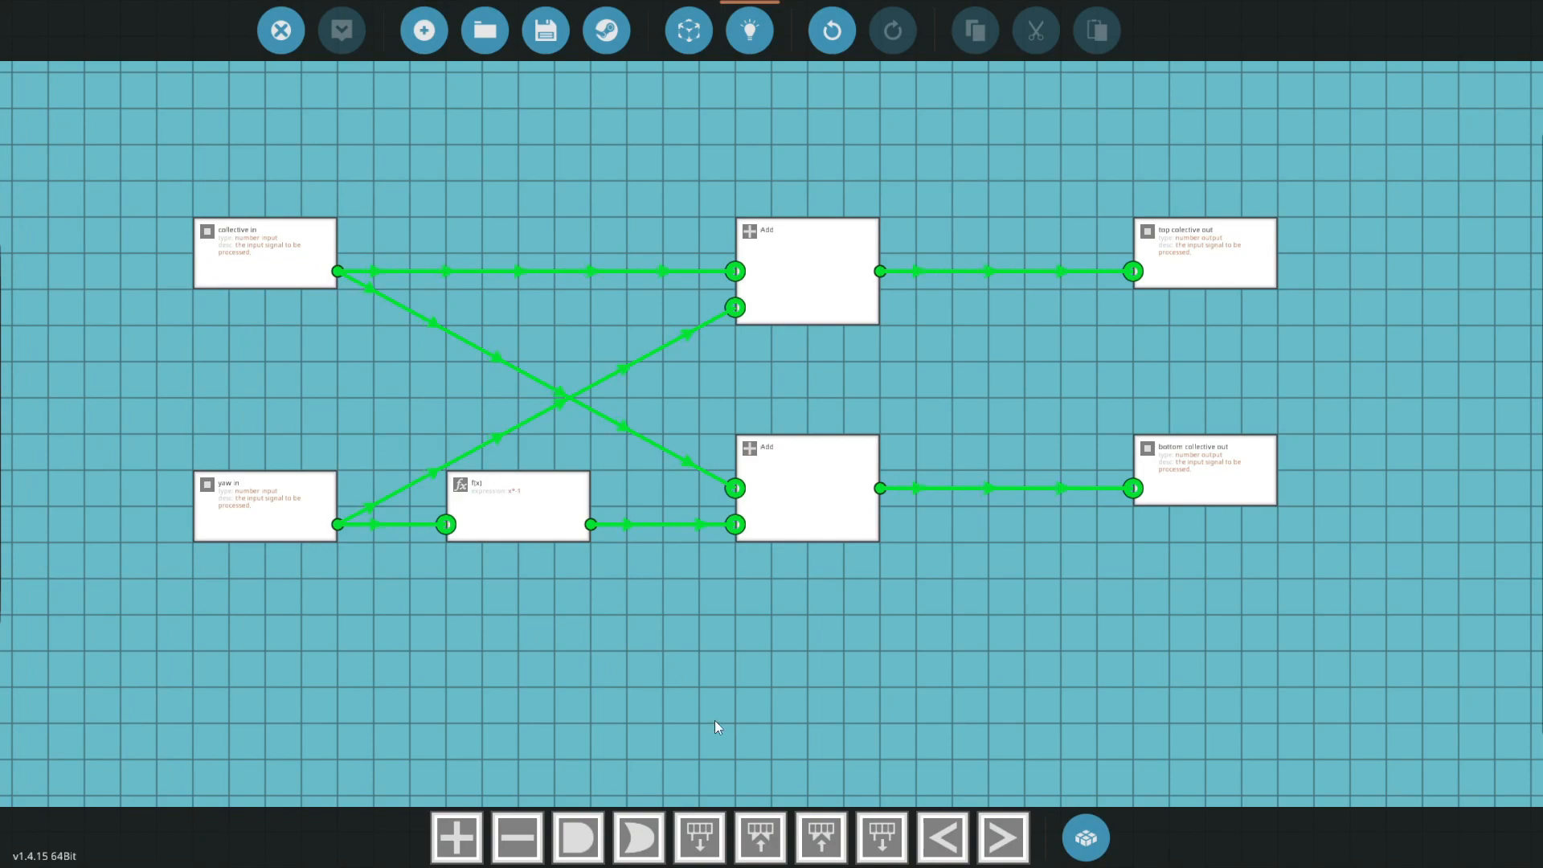
mouse_move(953, 444)
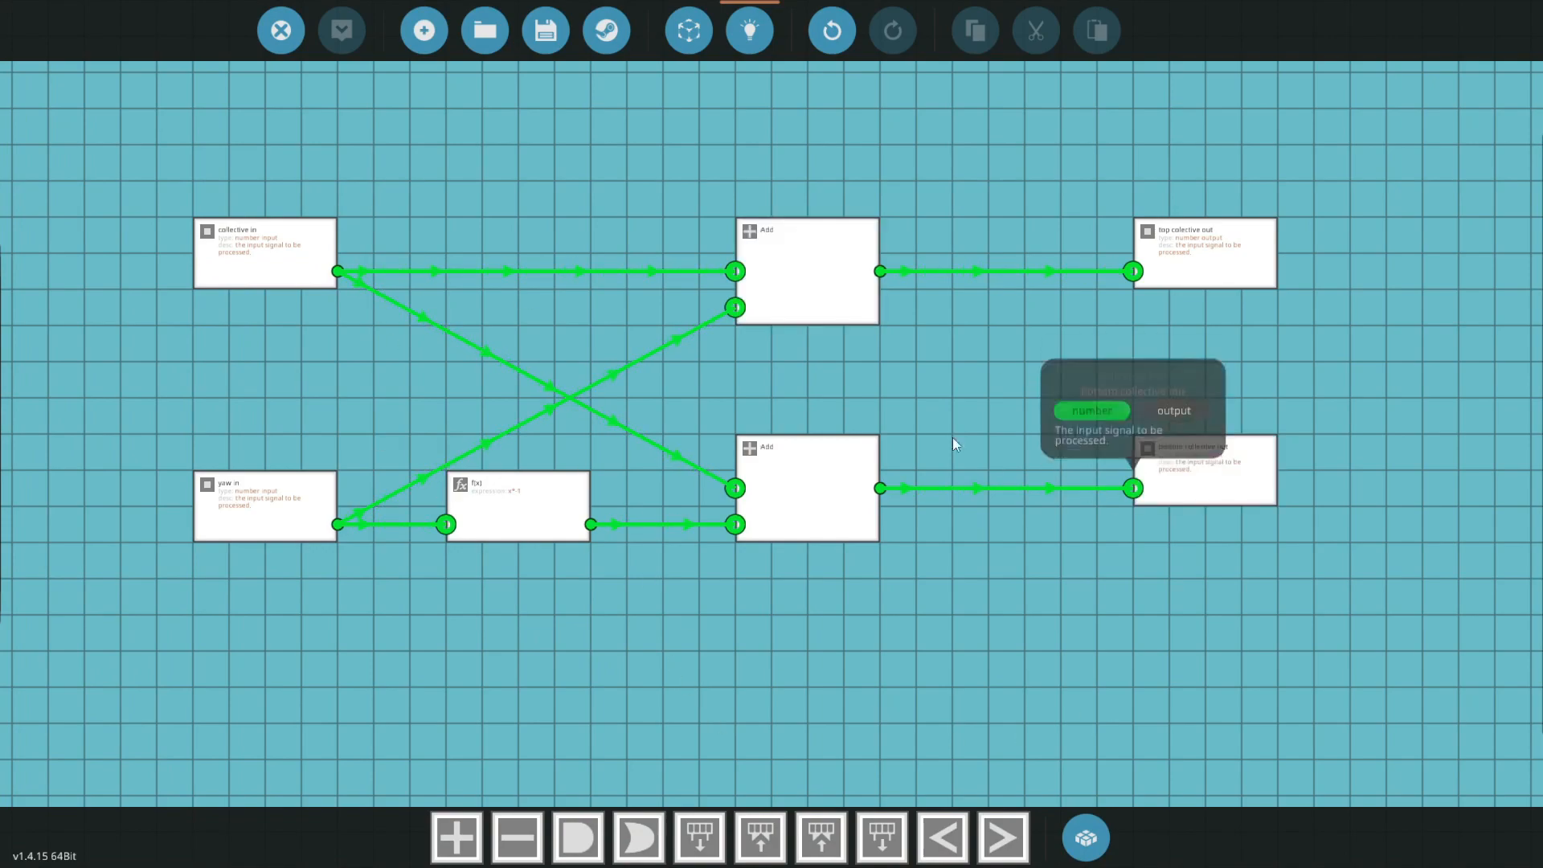
mouse_move(484, 106)
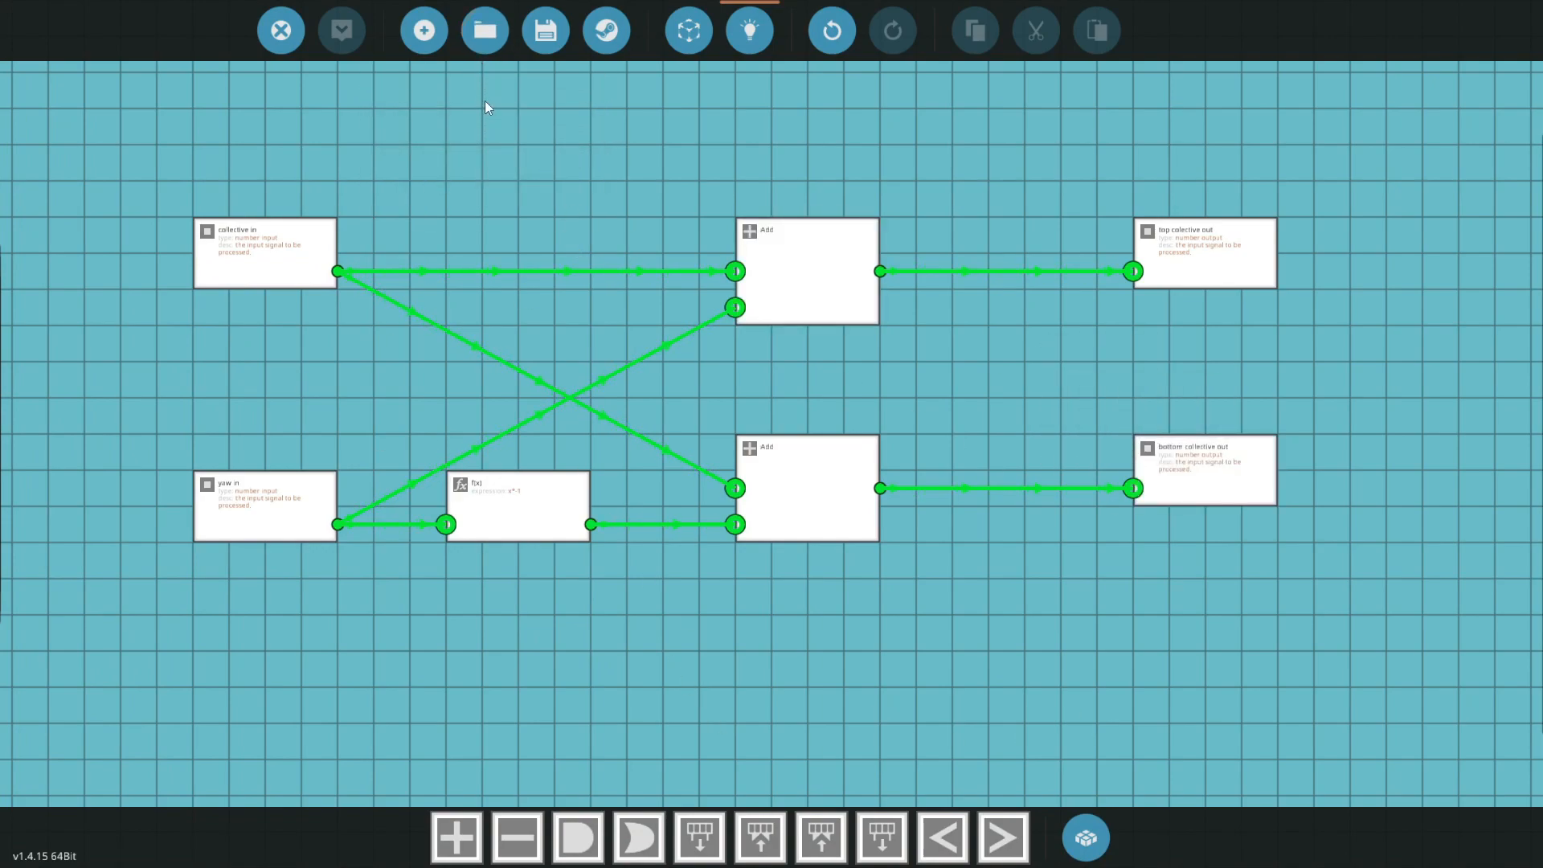
- Save the microcontroller as 'pnc coax heli' and return to the vehicle editor
left_click(544, 29)
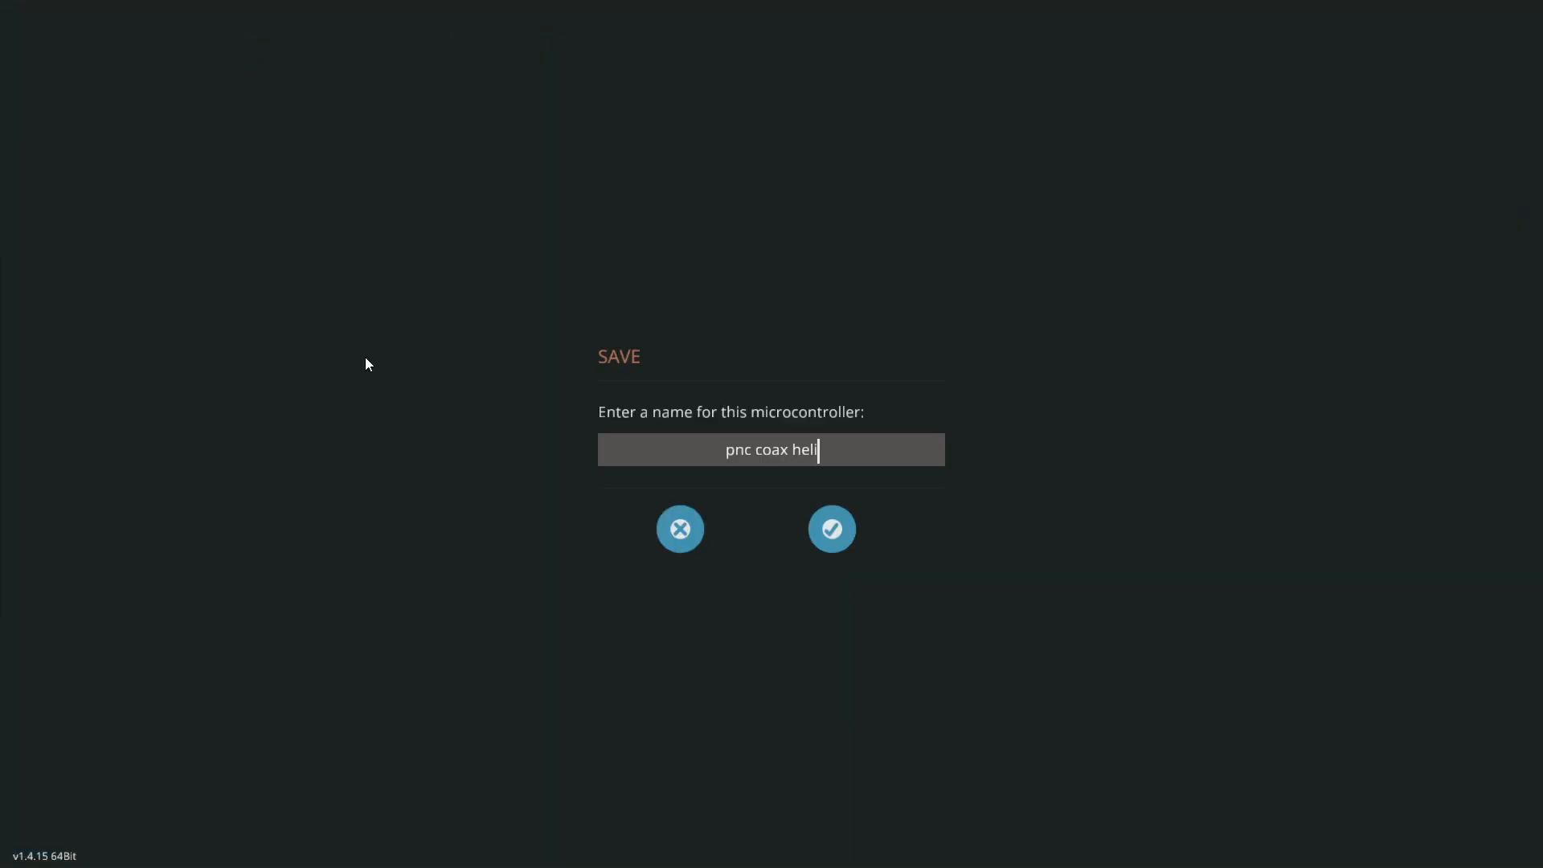
left_click(831, 528)
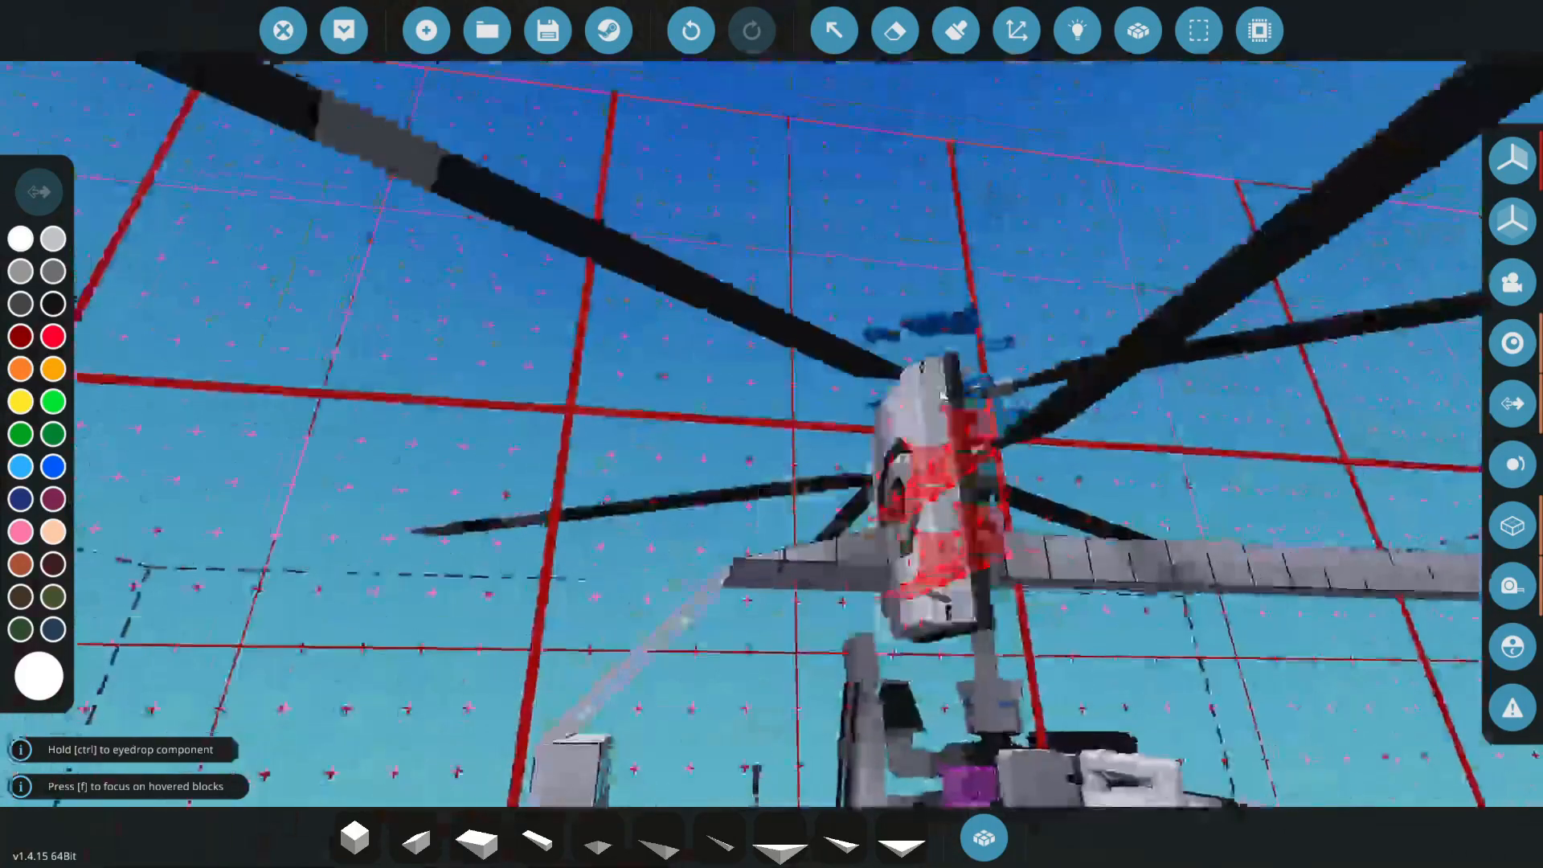
- Link the seat controls, gyro yaw and microcontroller nodes in logic view
left_click(1076, 29)
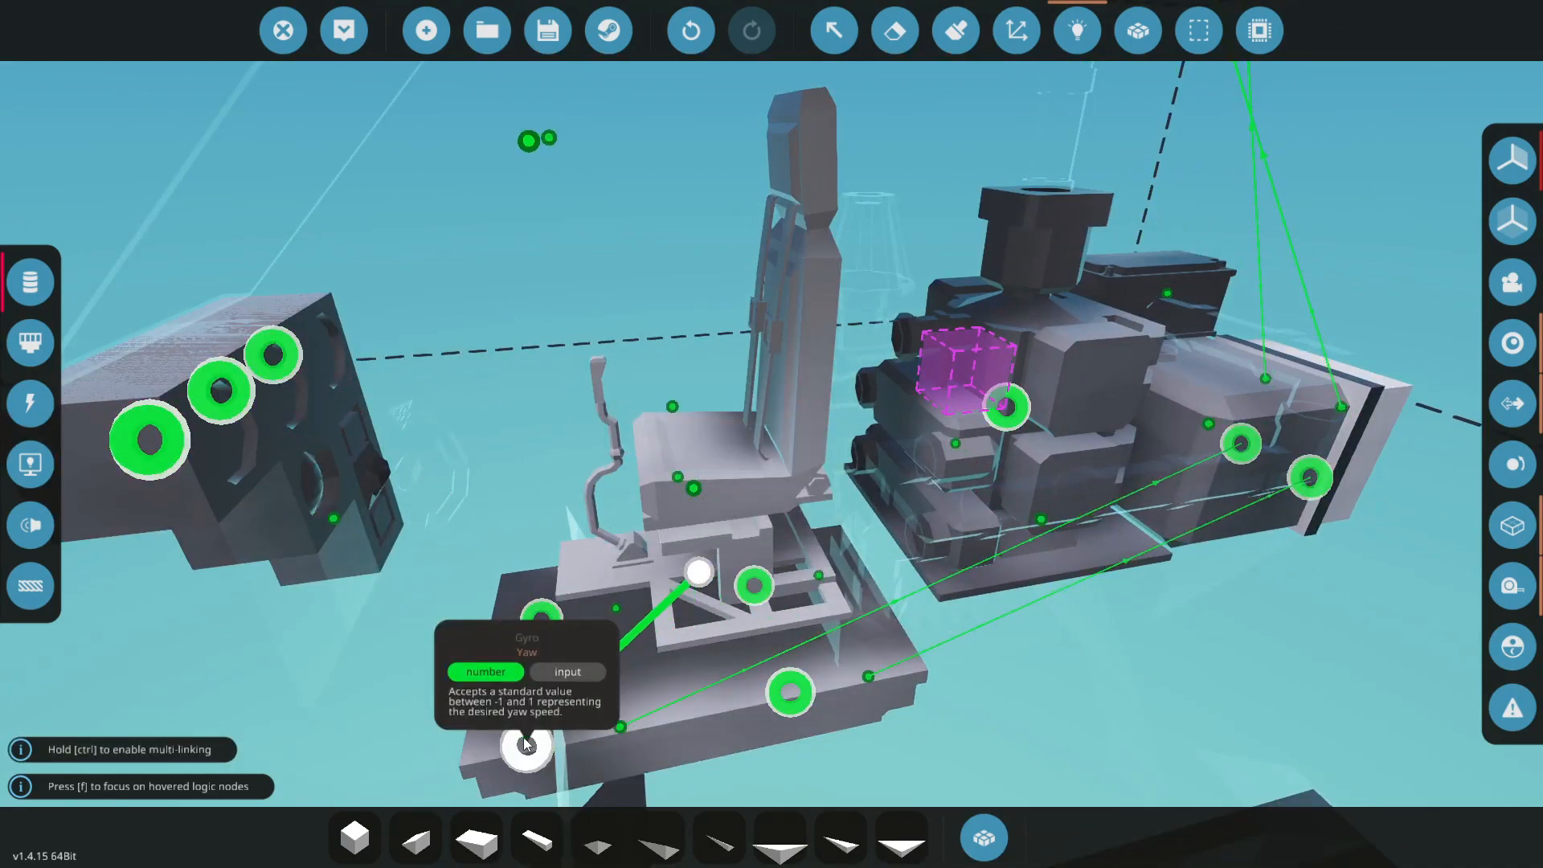
mouse_move(544, 620)
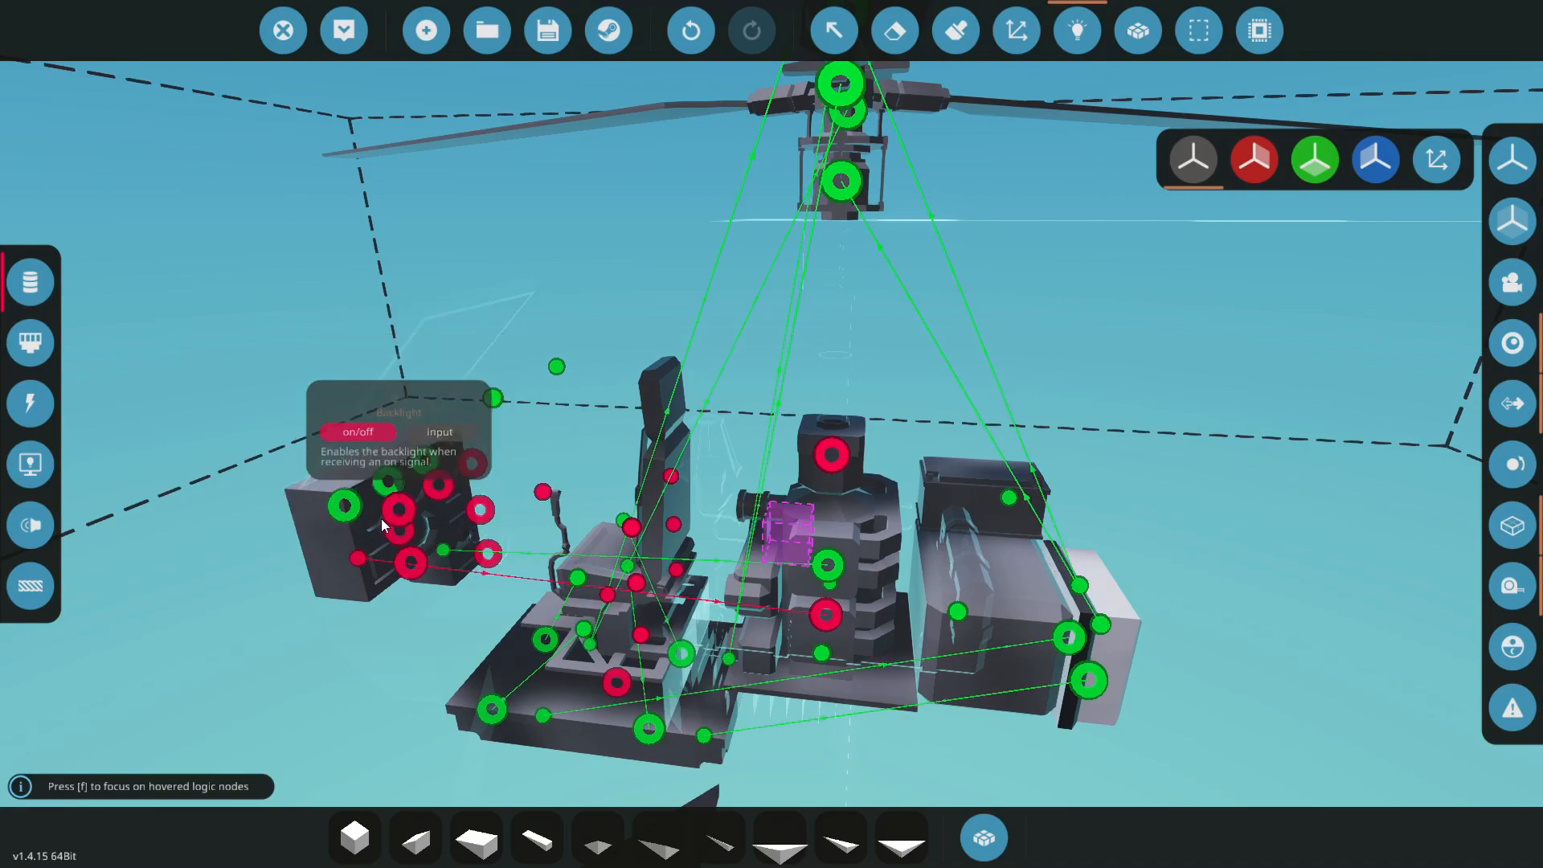
mouse_move(488, 553)
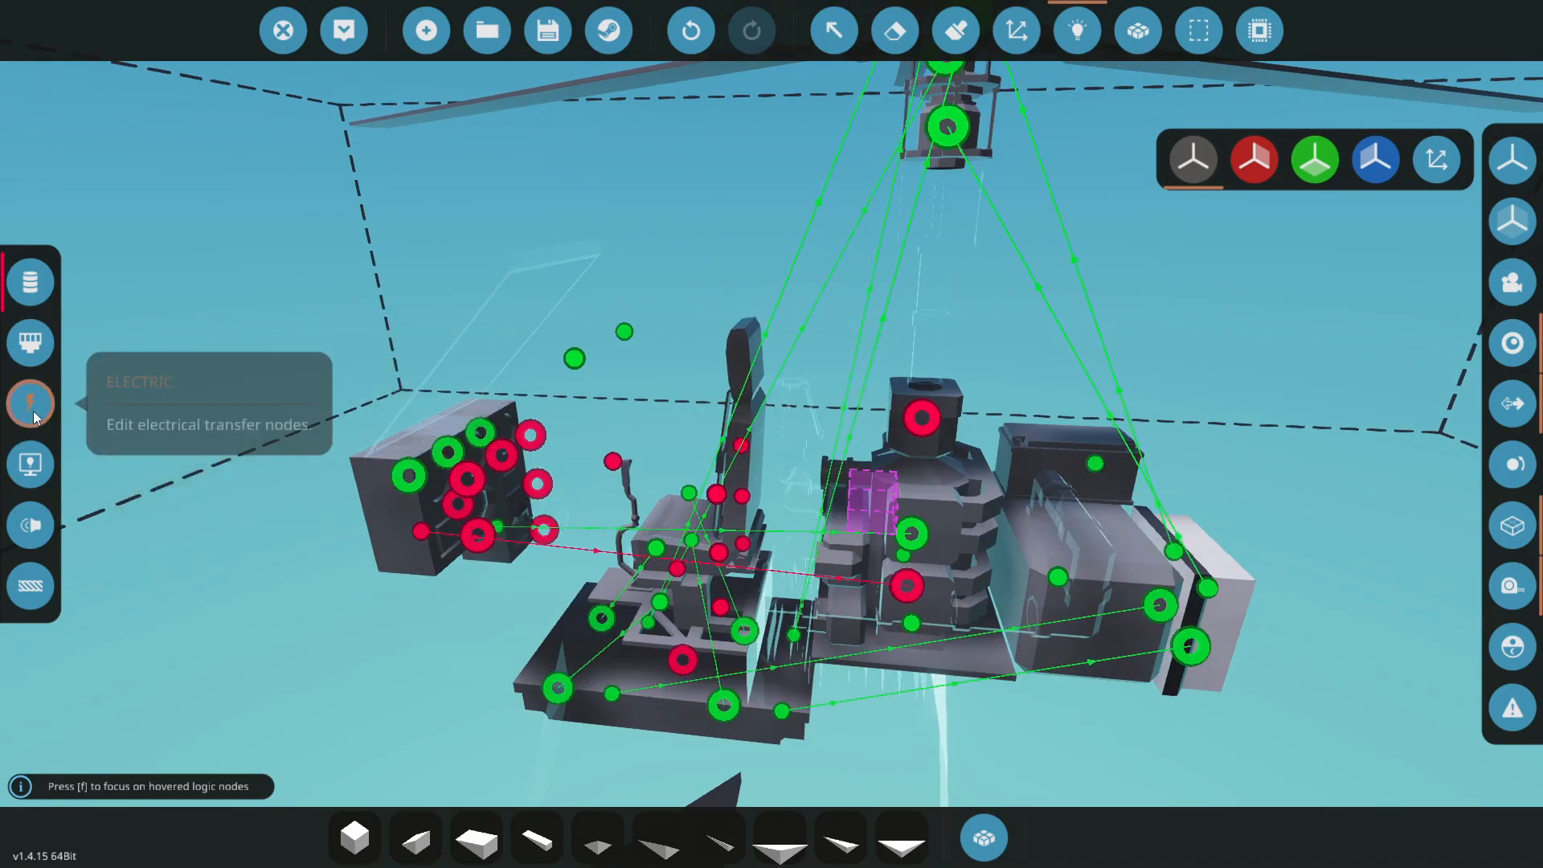
- Switch the editor to the electrical linking view to route battery power to the components
left_click(31, 404)
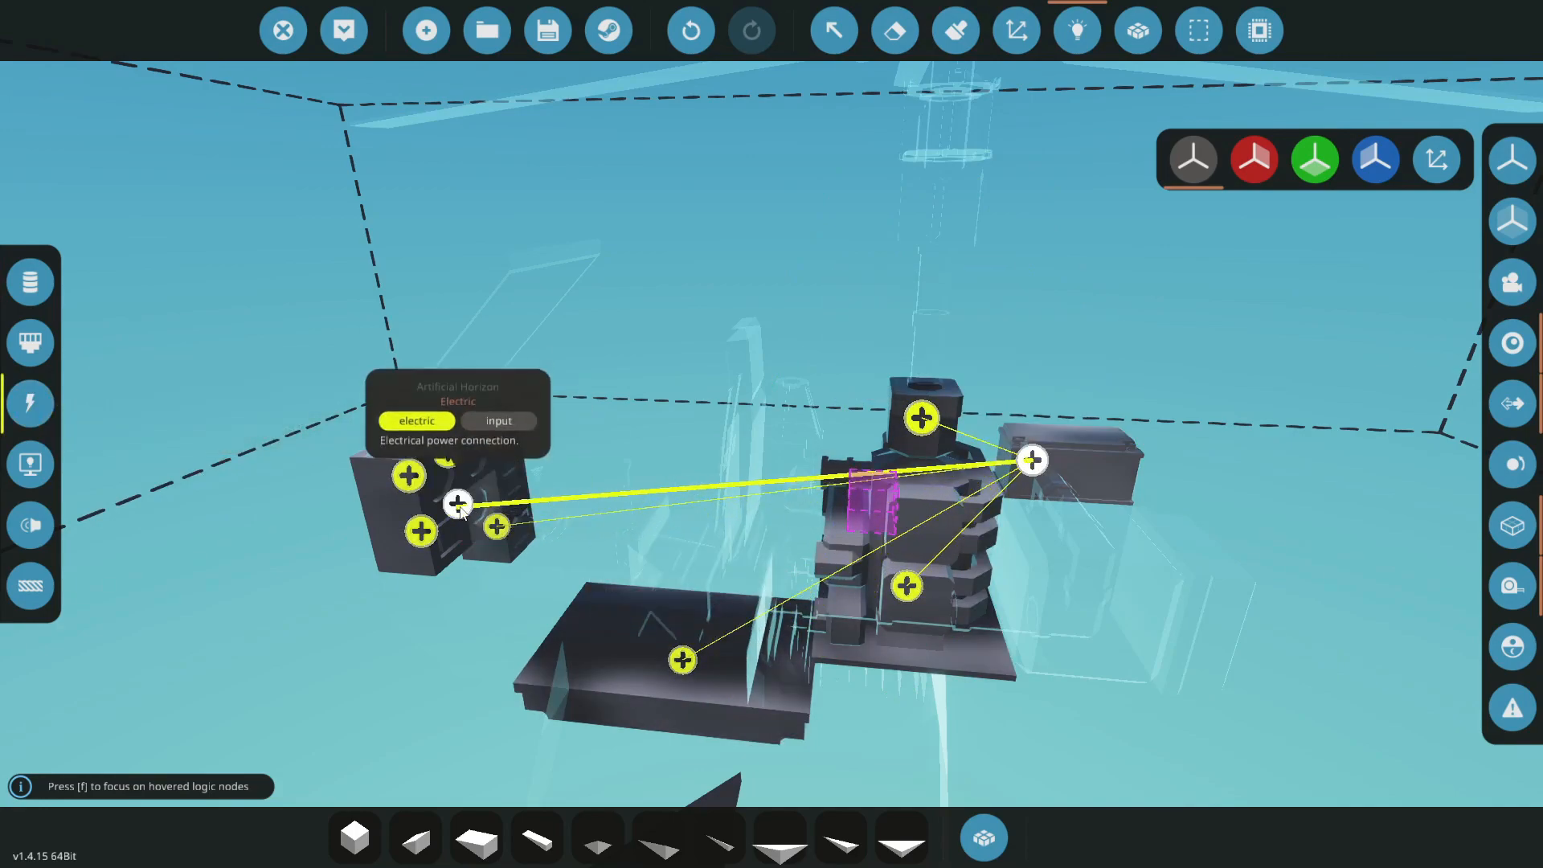
mouse_move(30, 282)
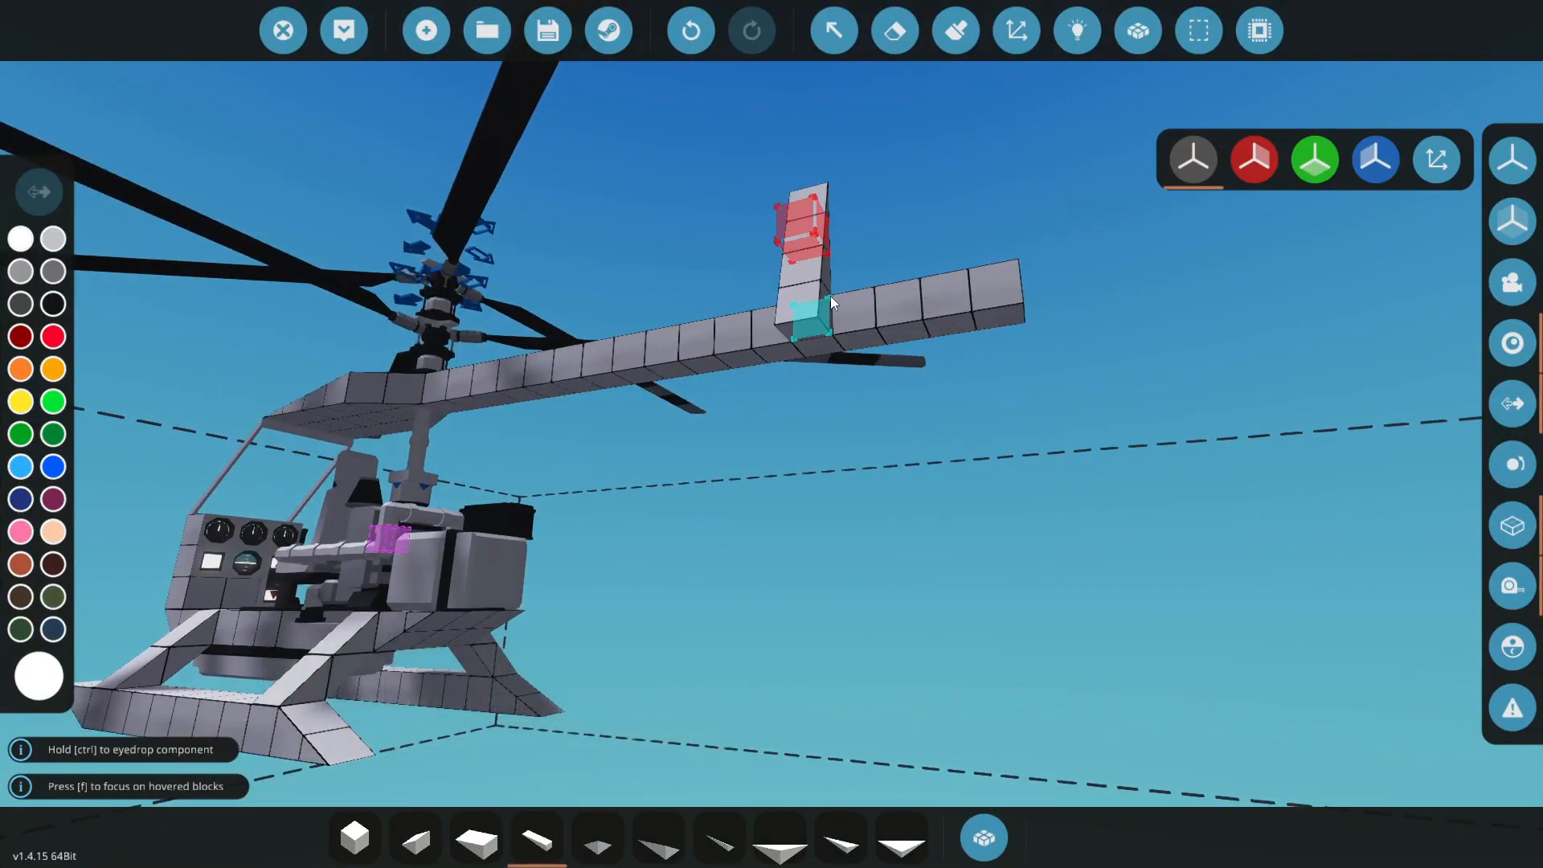
- Place blocks along the tail boom so it extends rearward and slopes down from the roof
left_click(478, 837)
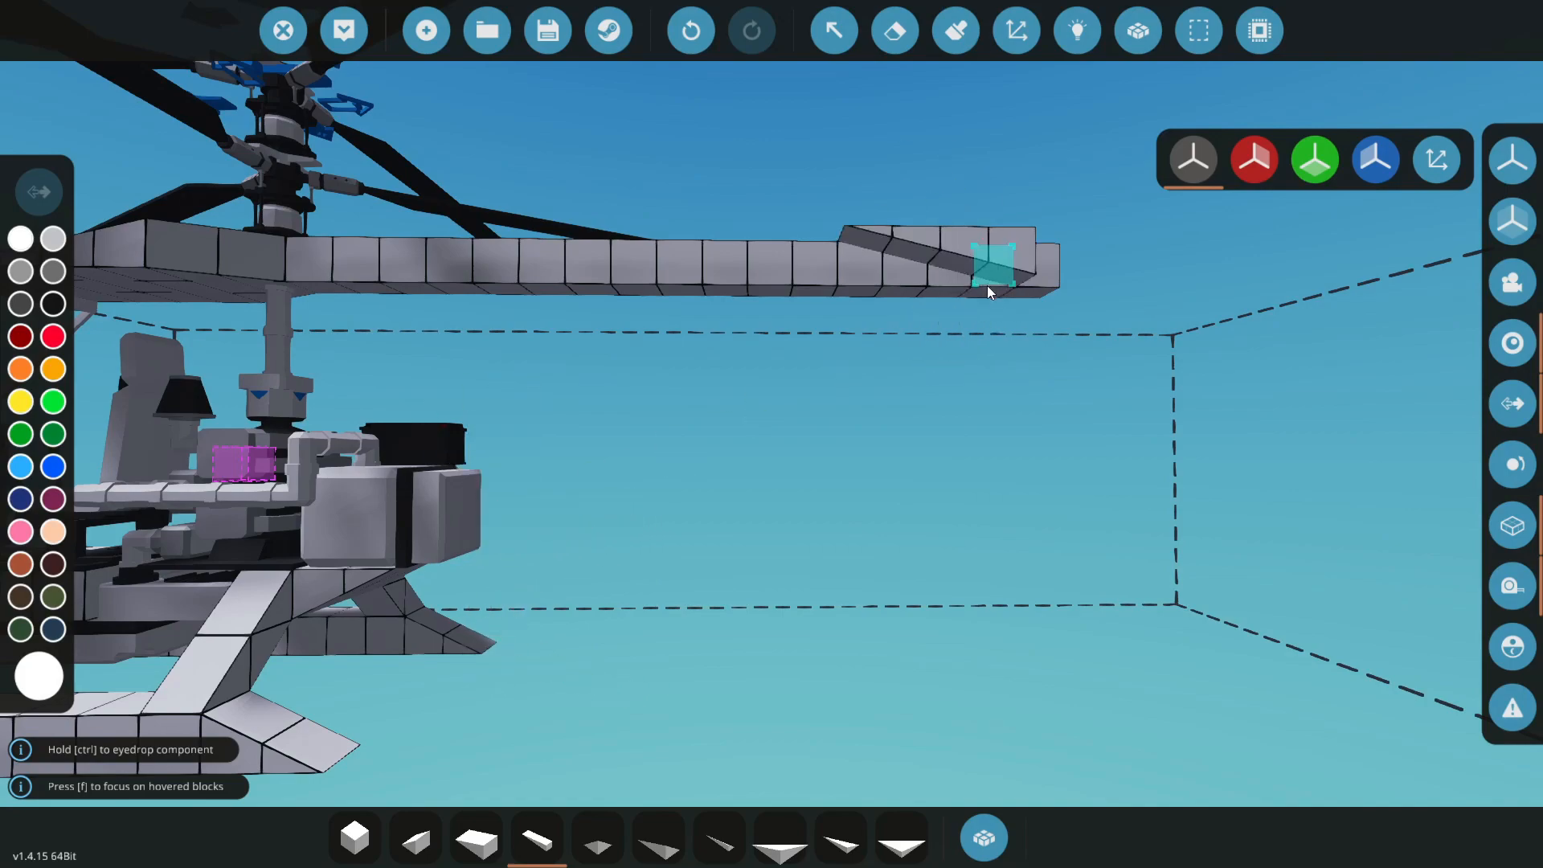
left_click(989, 265)
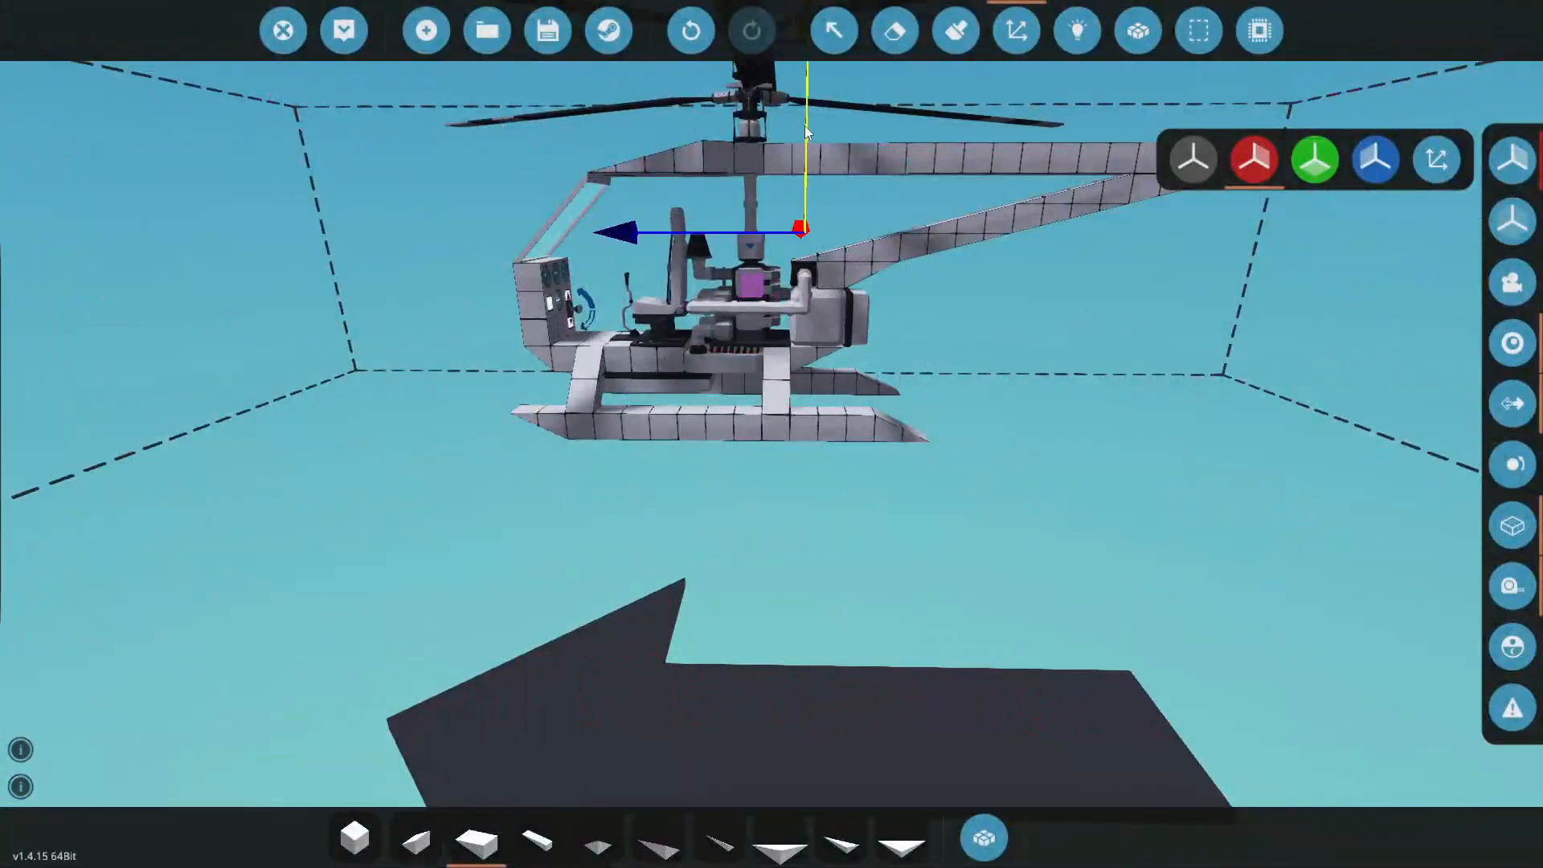
- Spawn the helicopter from the workbench into the game world
left_click(344, 29)
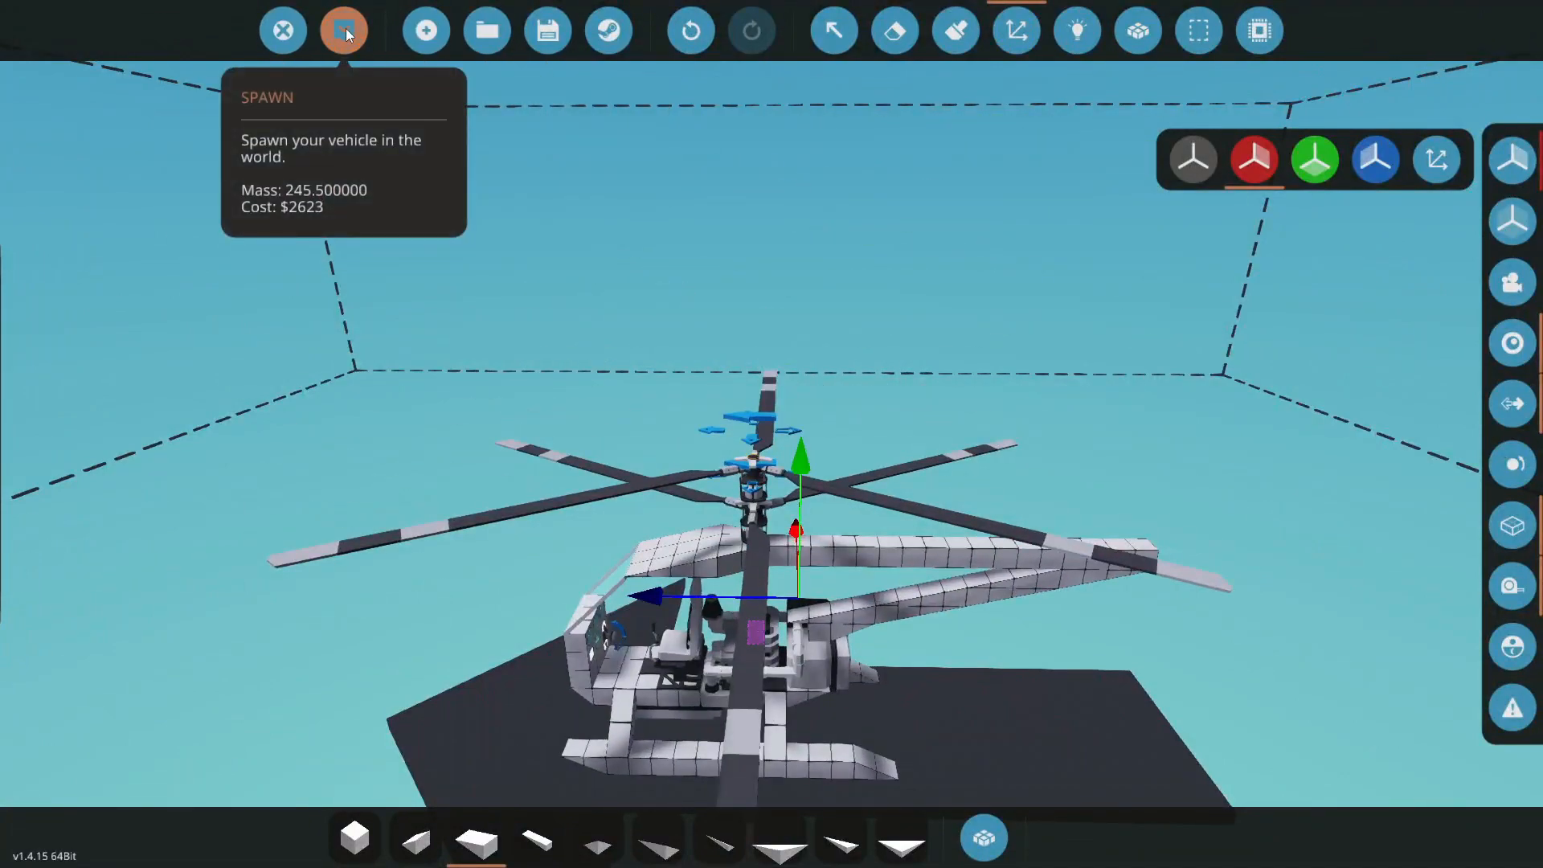
left_click(344, 29)
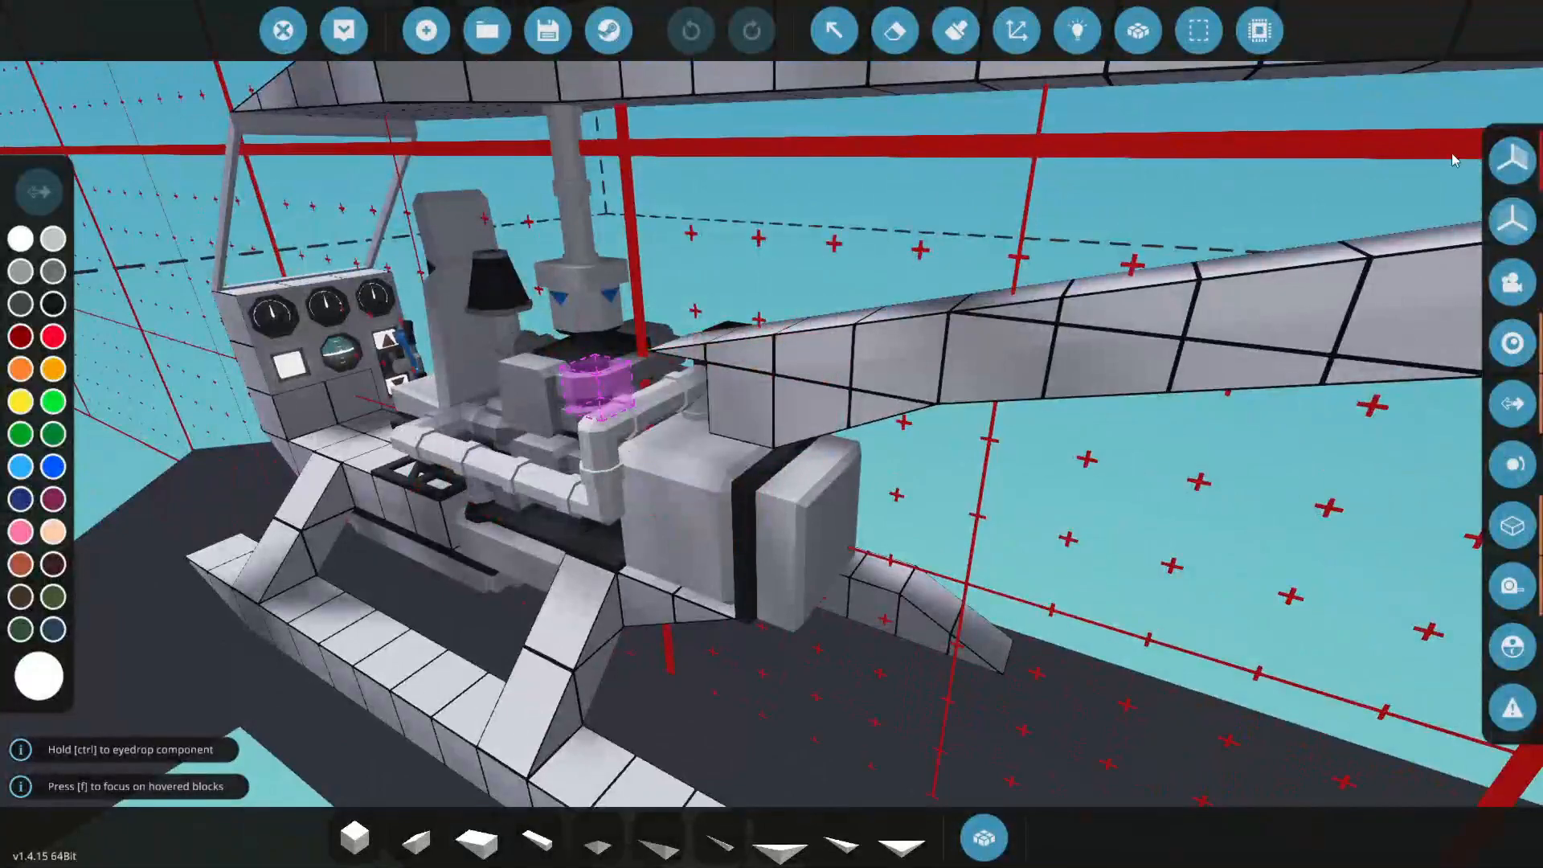
left_click(1077, 31)
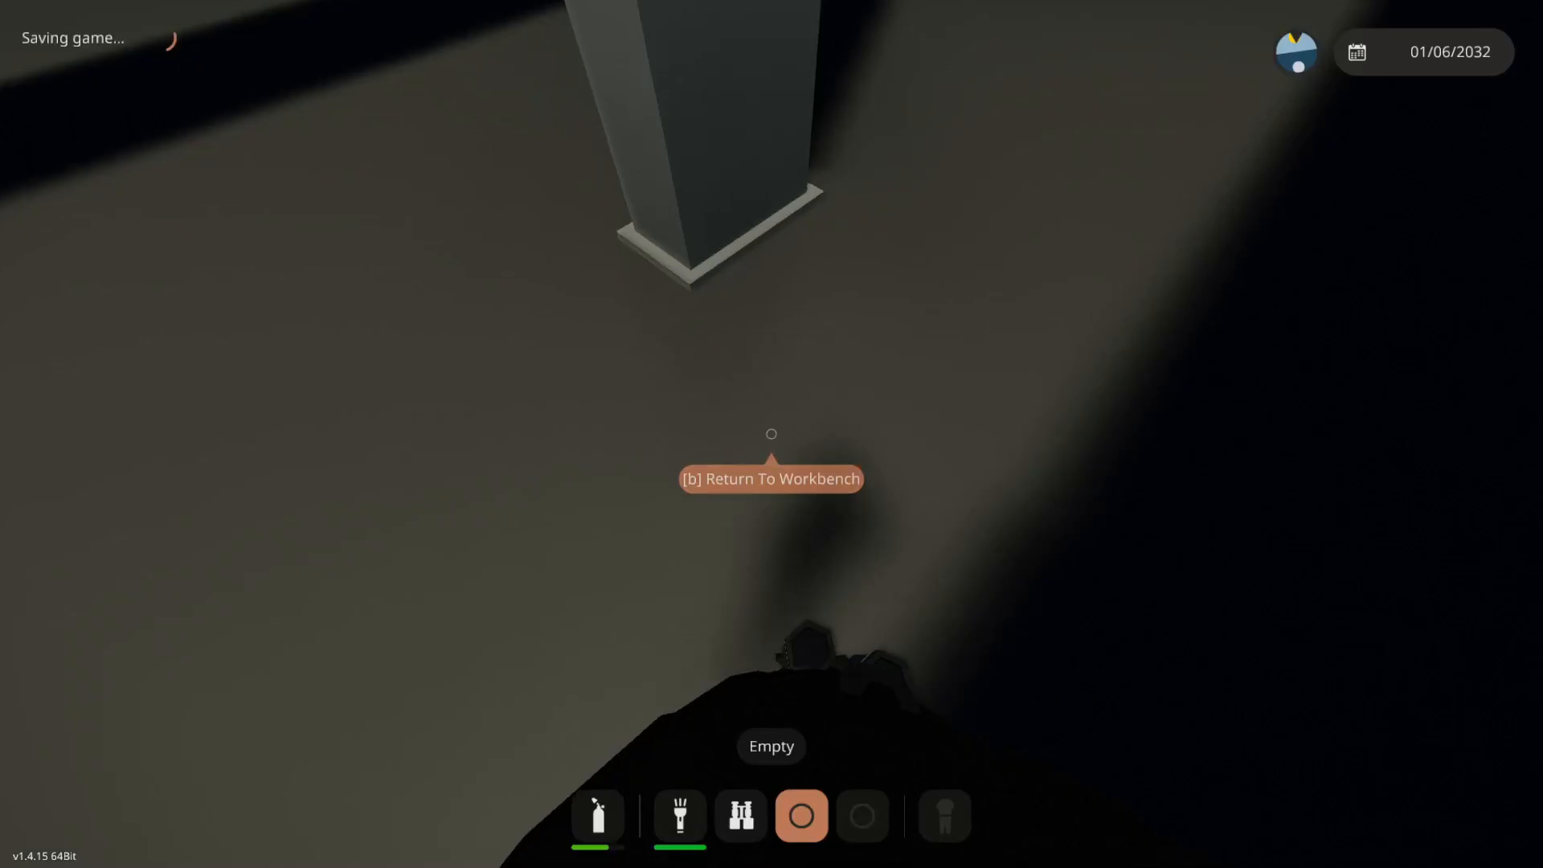
- Start the helicopter's engine so the rotor turns on the hangar floor
key("b")
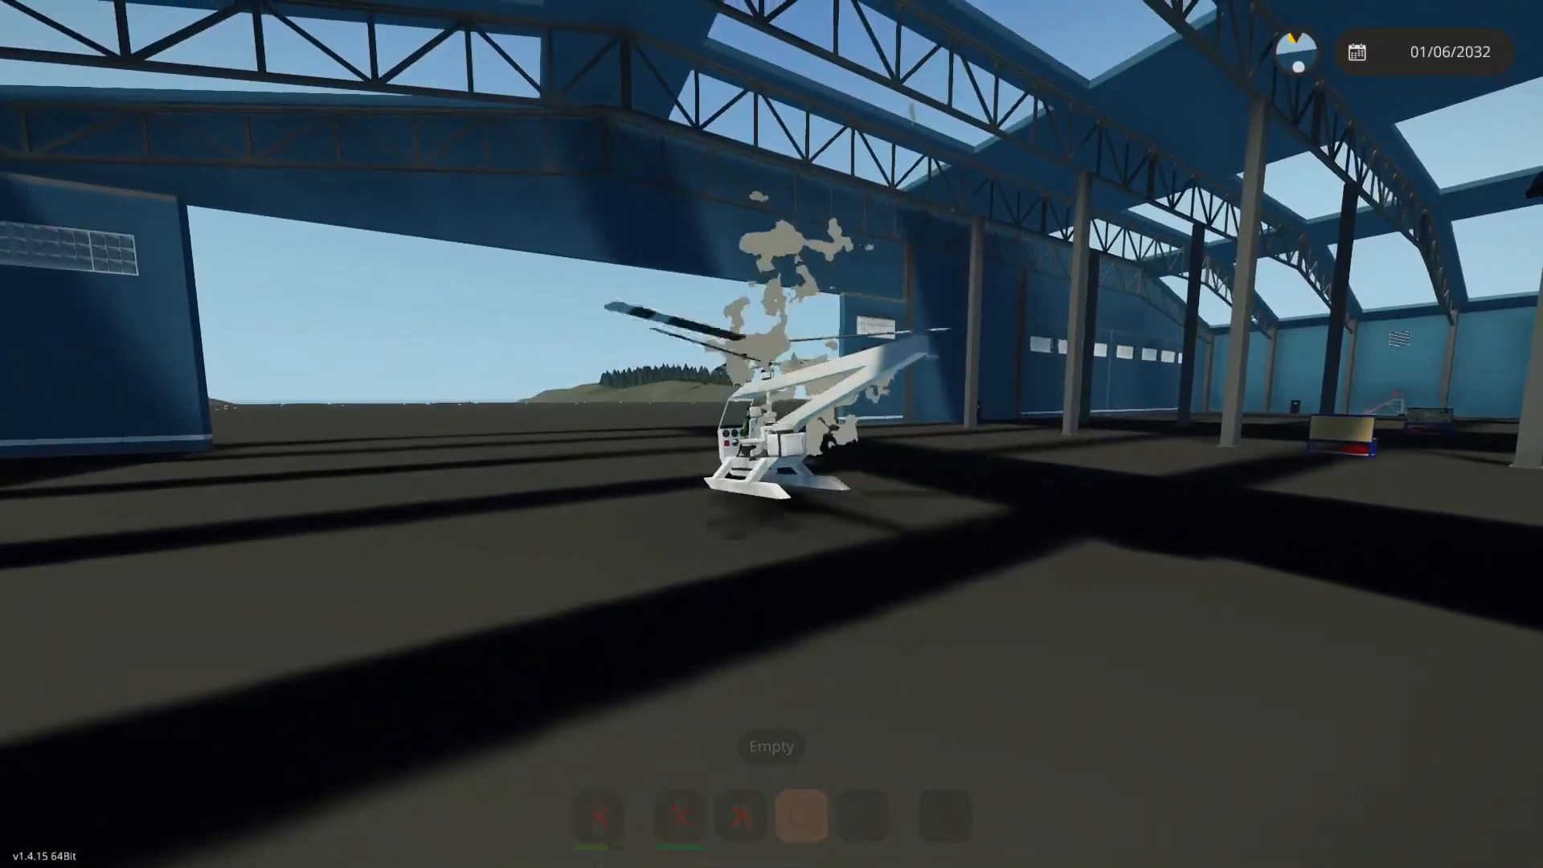
mouse_move(771, 434)
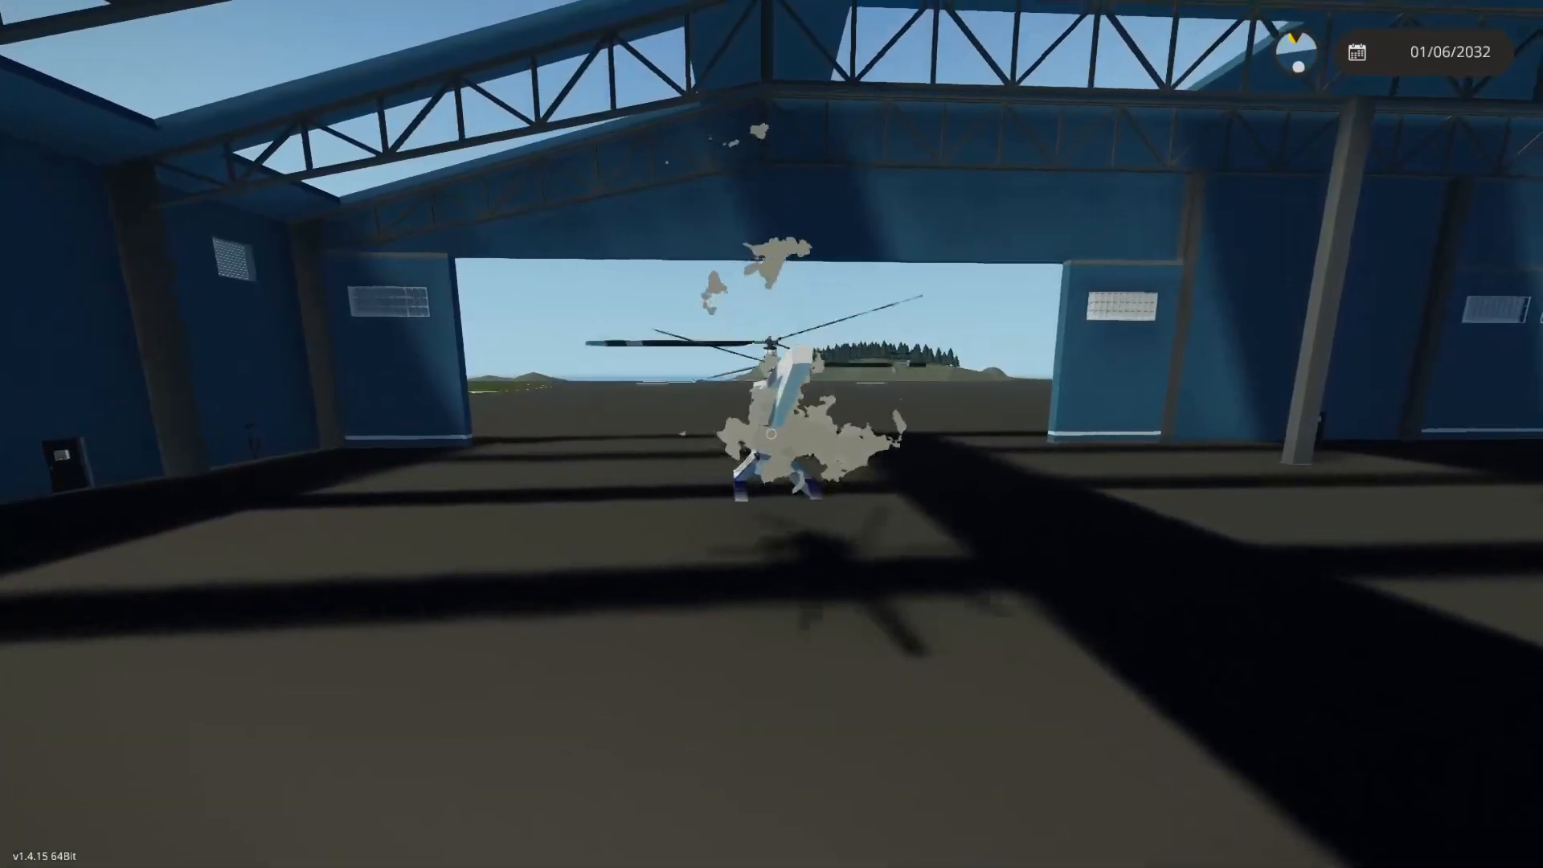